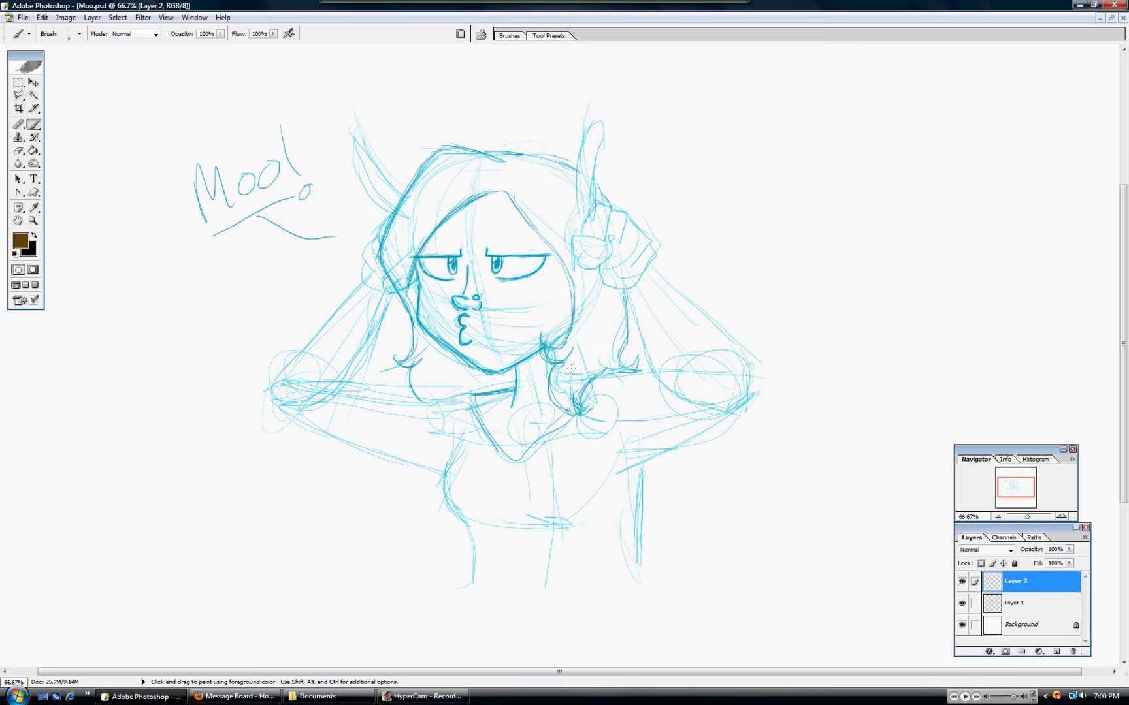
mouse_move(951, 182)
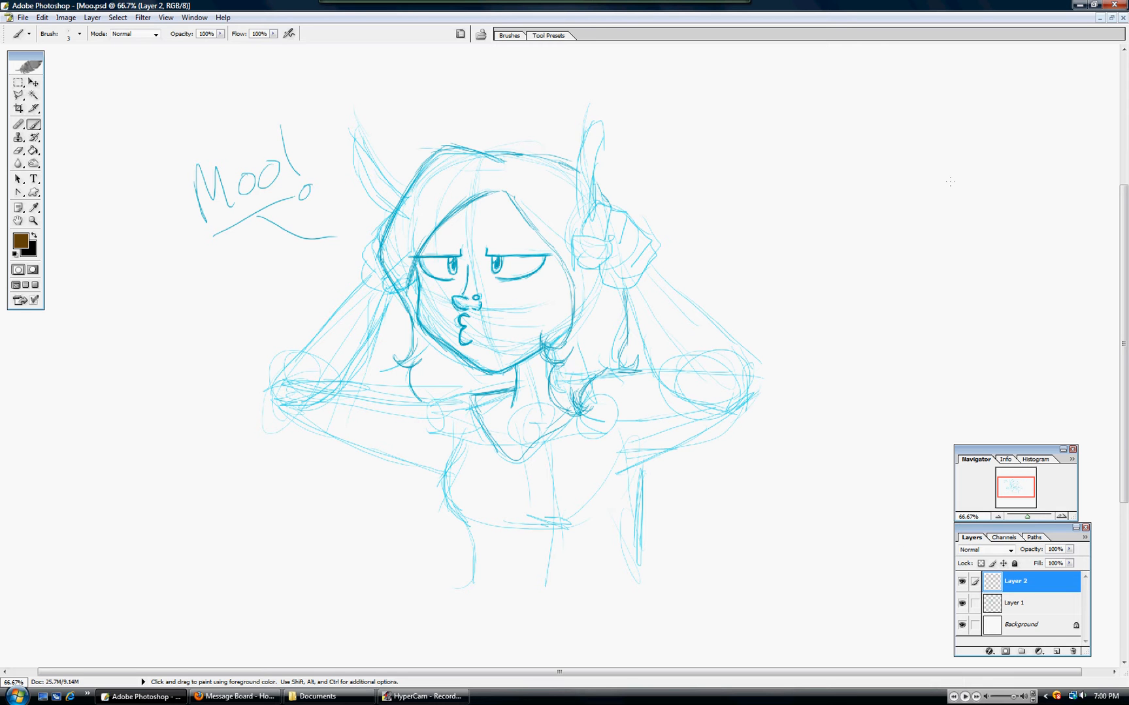
mouse_move(824, 100)
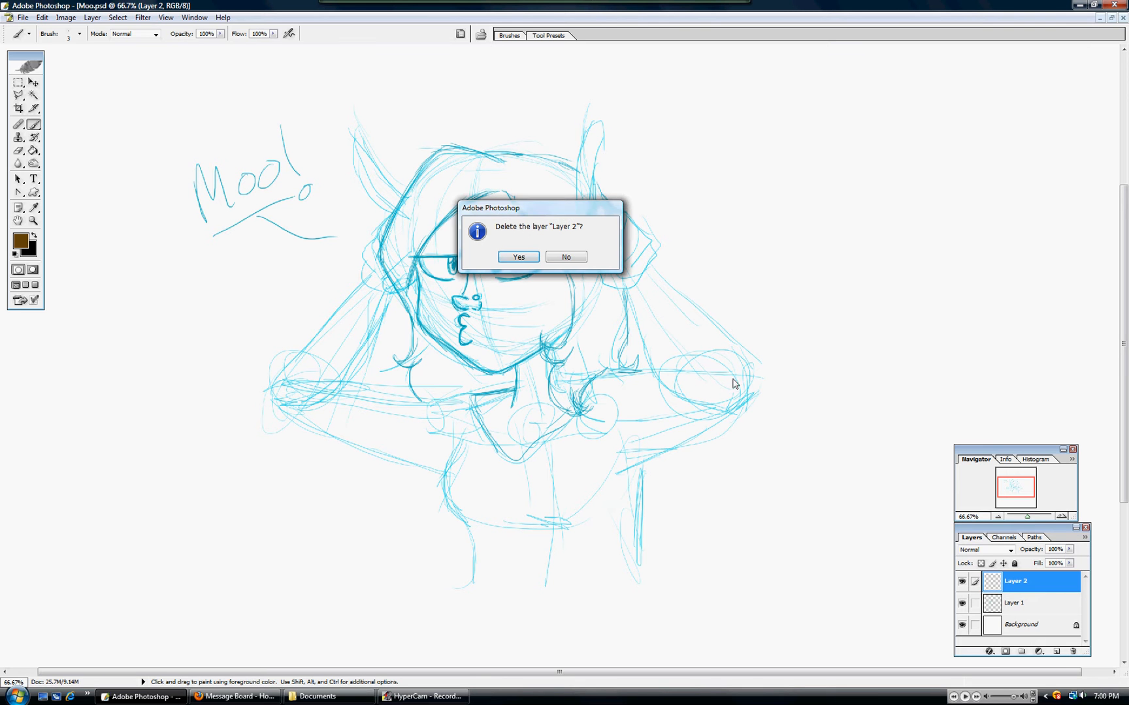
Keep Layer 2 instead of deleting it and make it the working layer again.
click(565, 257)
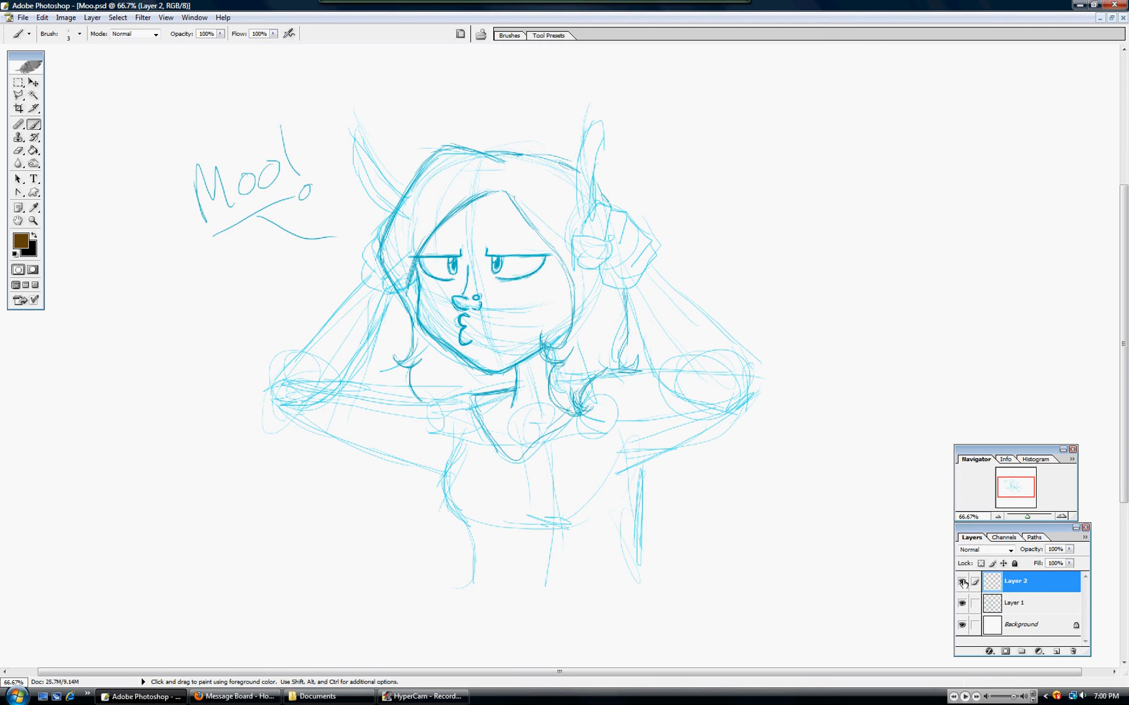
click(1015, 603)
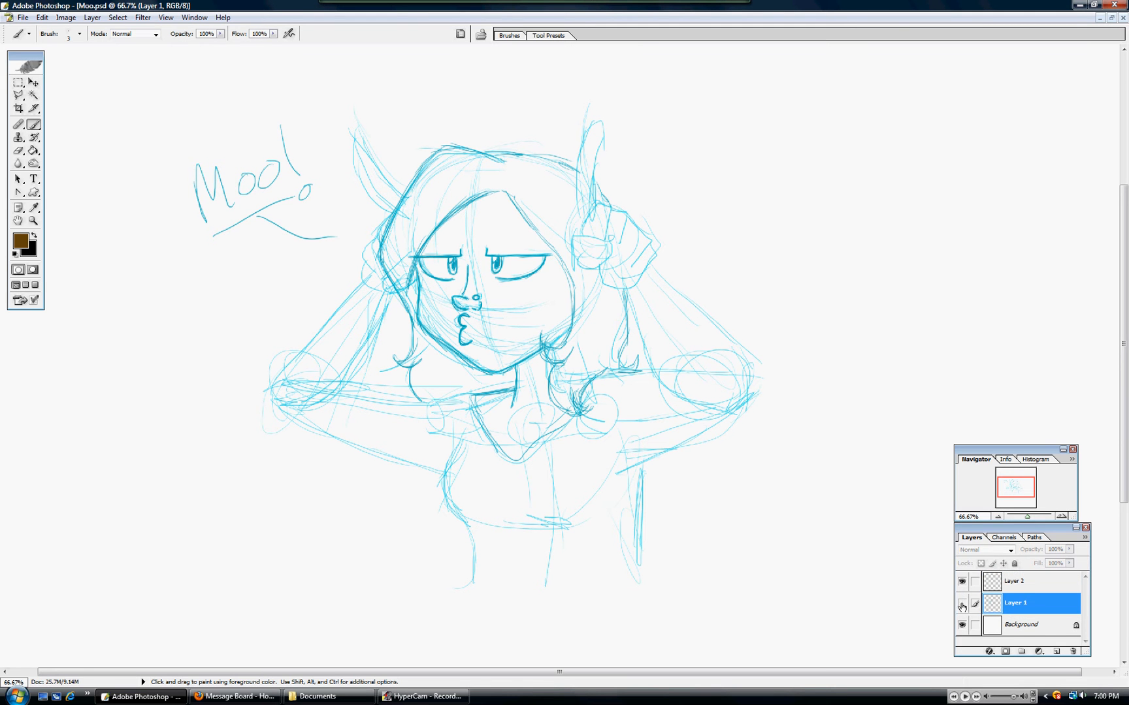
click(1015, 581)
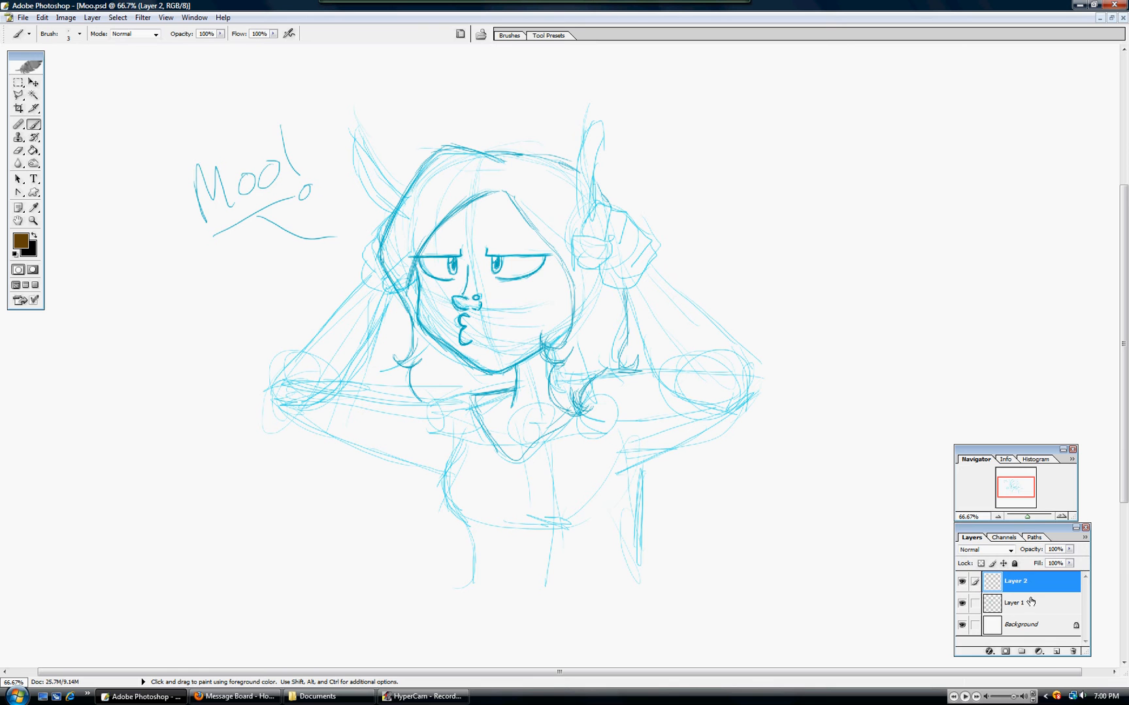
mouse_move(598, 534)
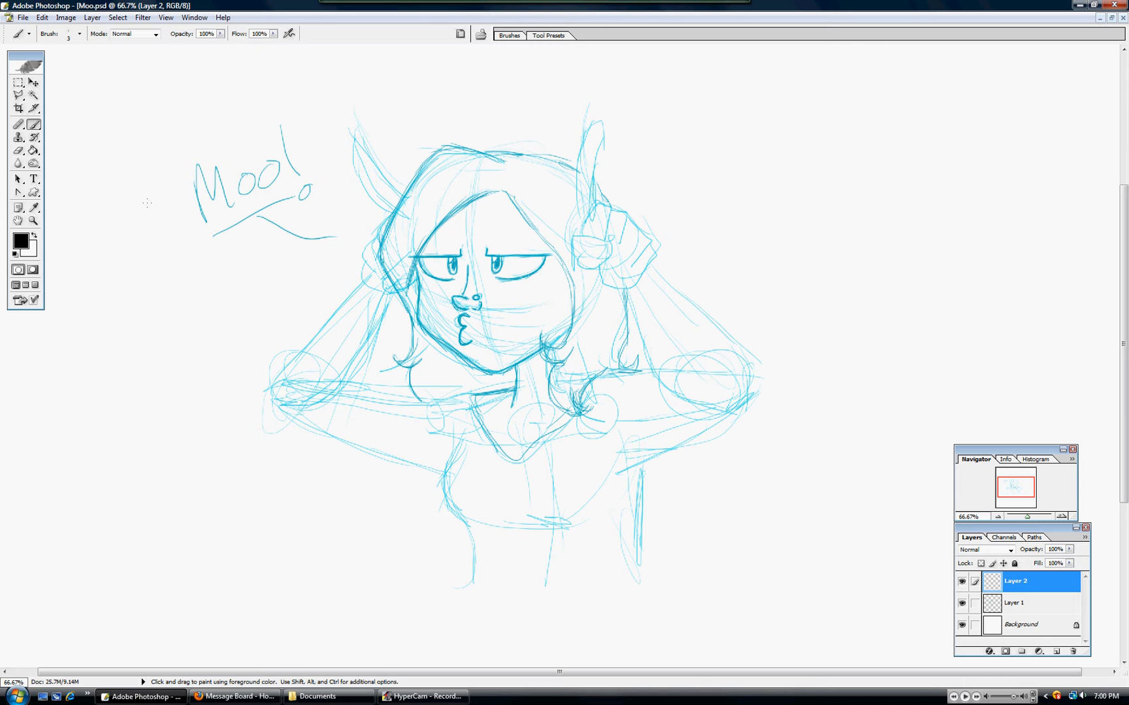
mouse_move(22, 243)
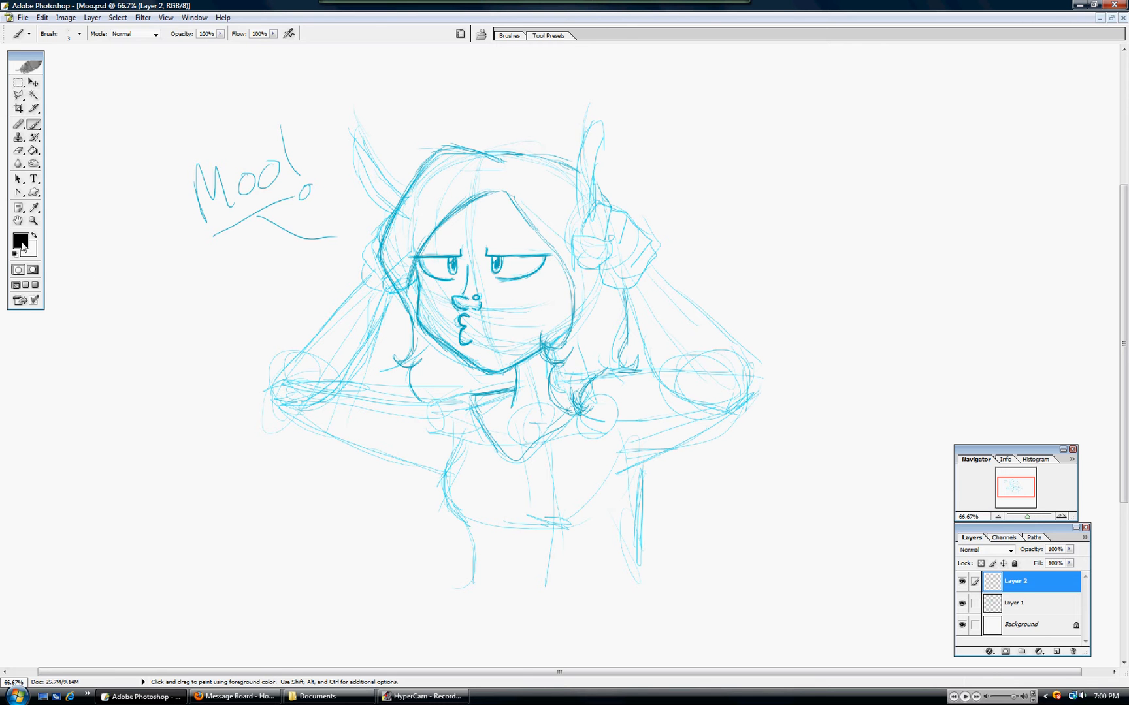
Confirm black as the foreground colour and zoom to 200% on the character's face.
click(20, 239)
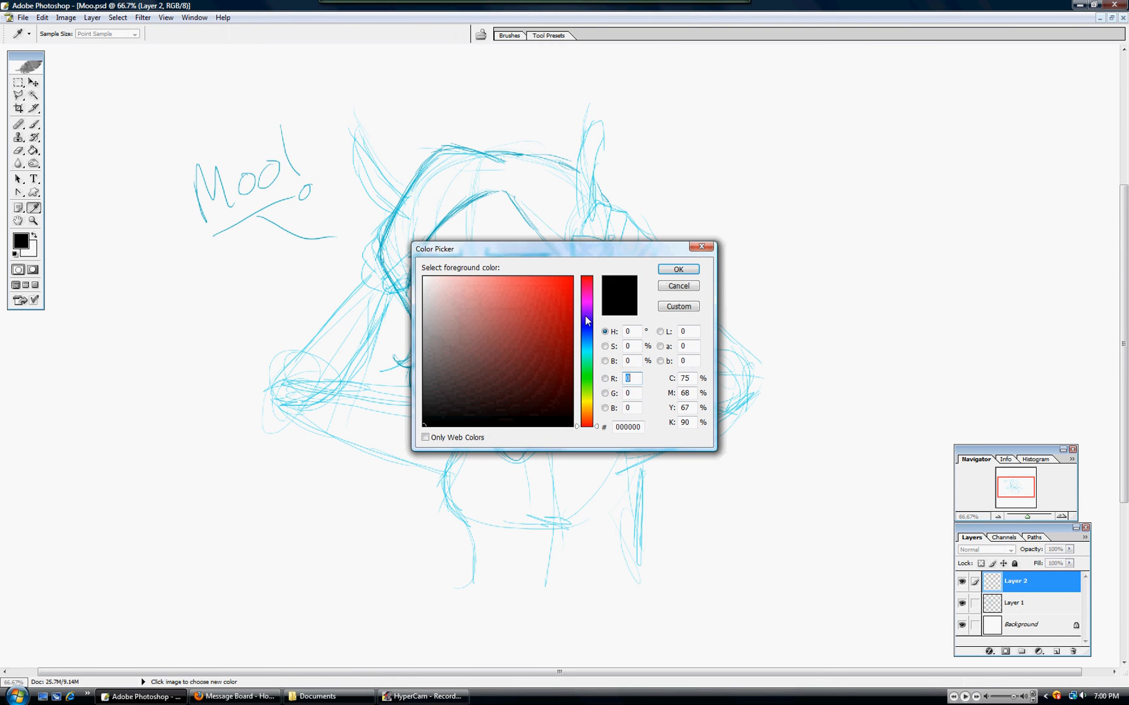
click(676, 269)
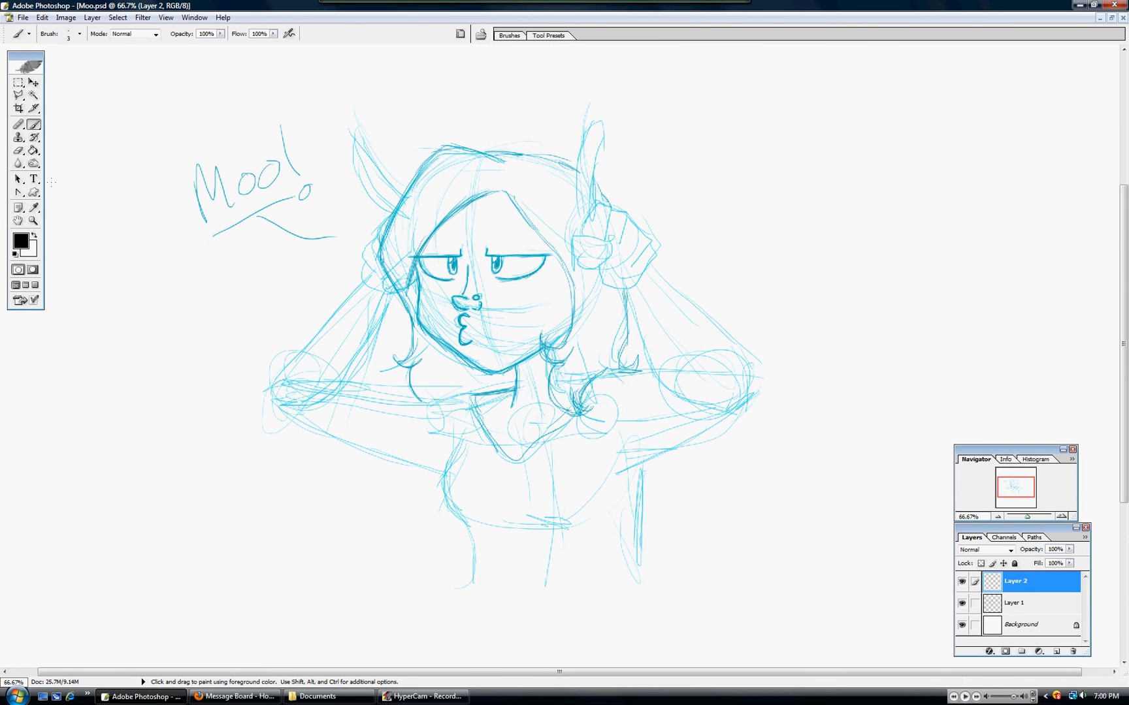
click(577, 431)
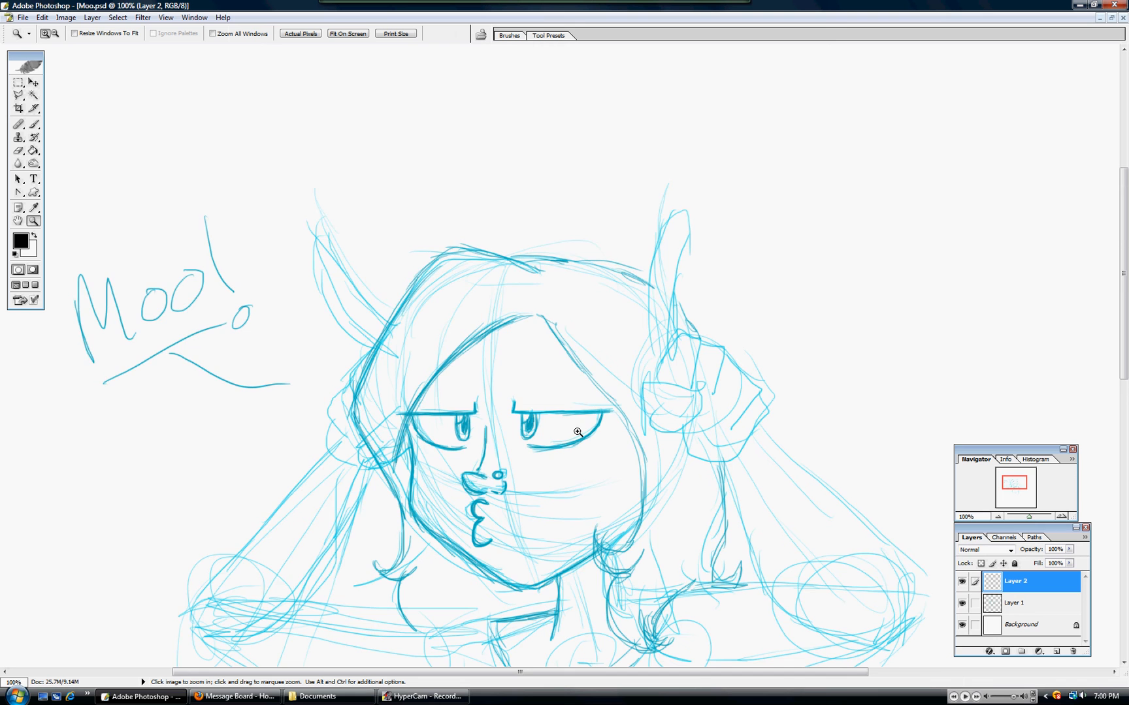
click(576, 431)
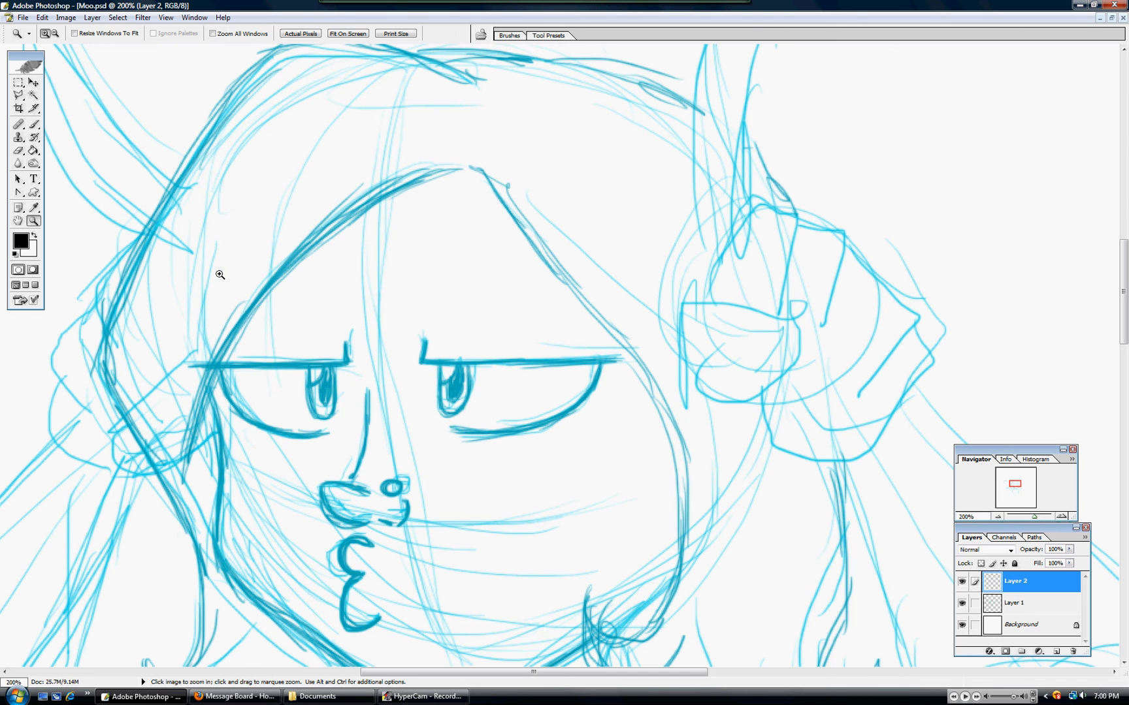
mouse_move(164, 202)
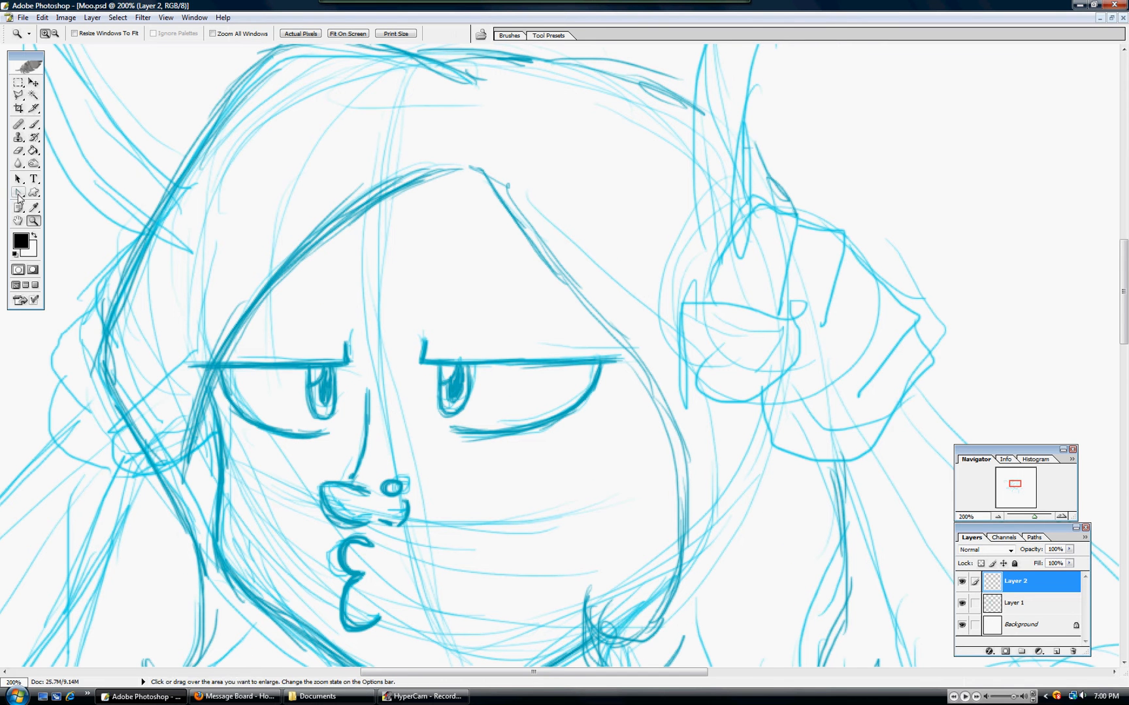
Draw a two-point Pen path along the eye's top line and stroke it in black.
click(17, 193)
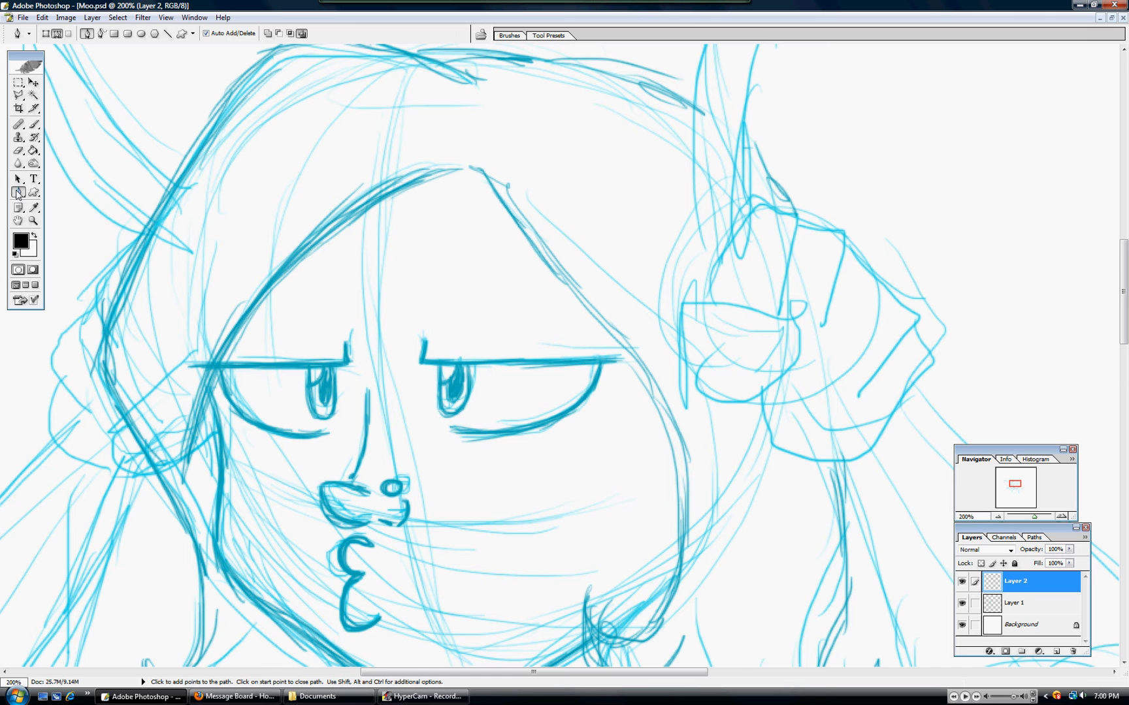
click(19, 193)
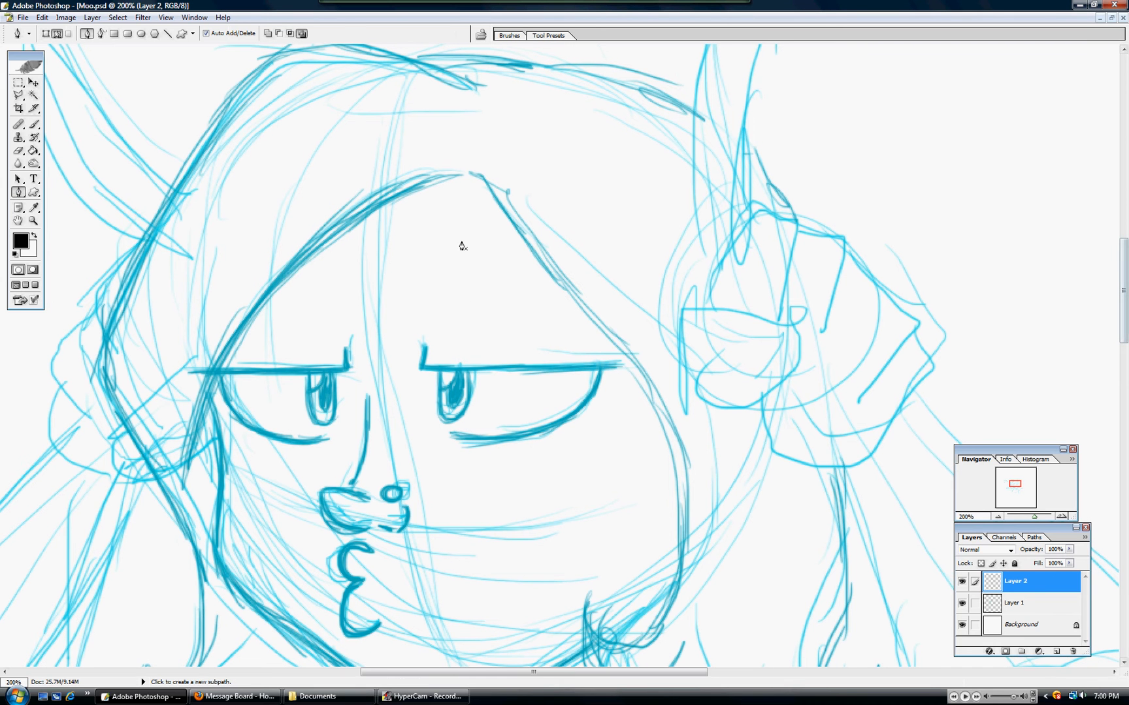
click(425, 345)
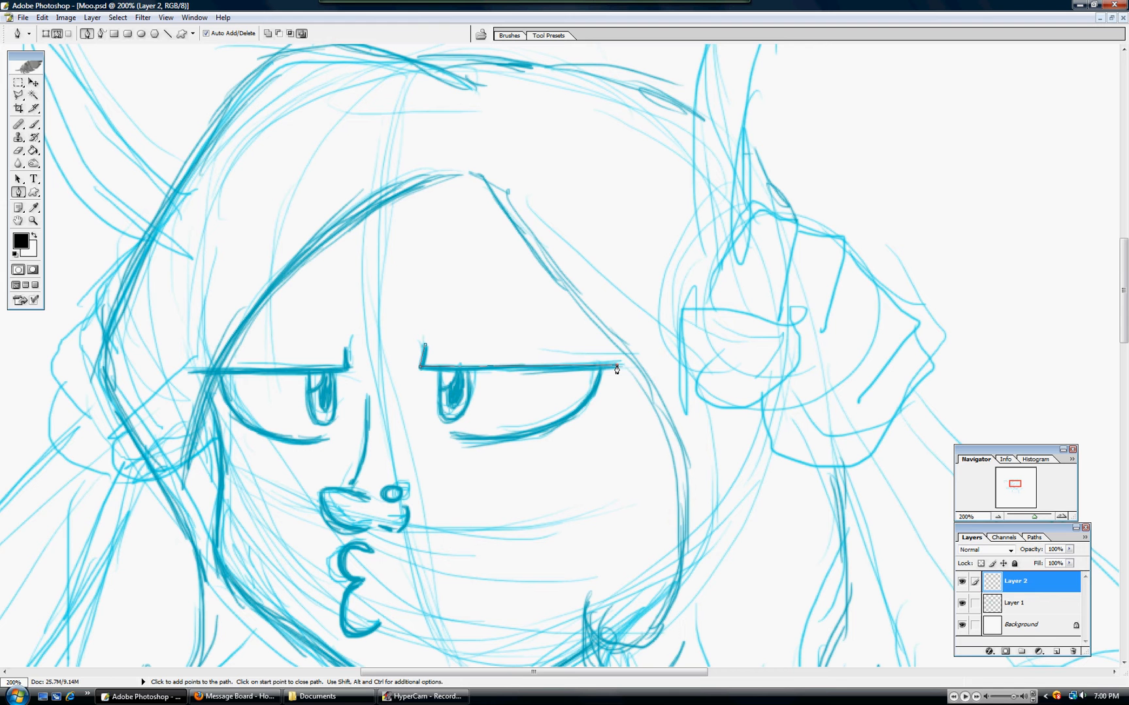
right_click(615, 369)
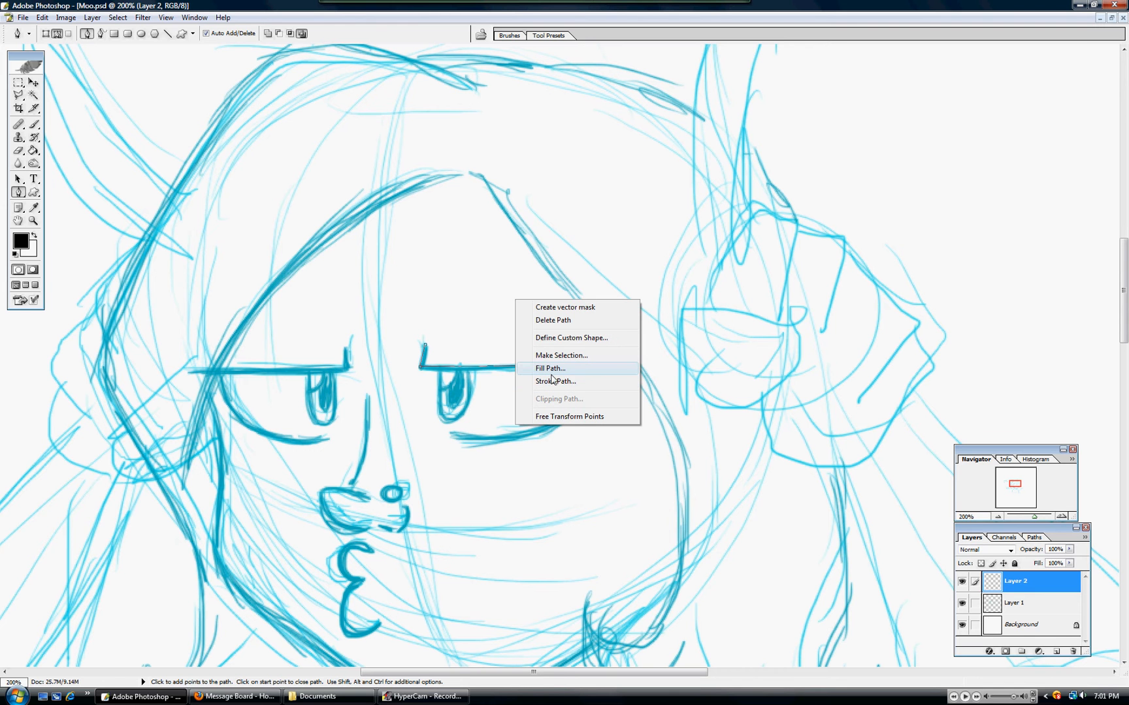
click(549, 368)
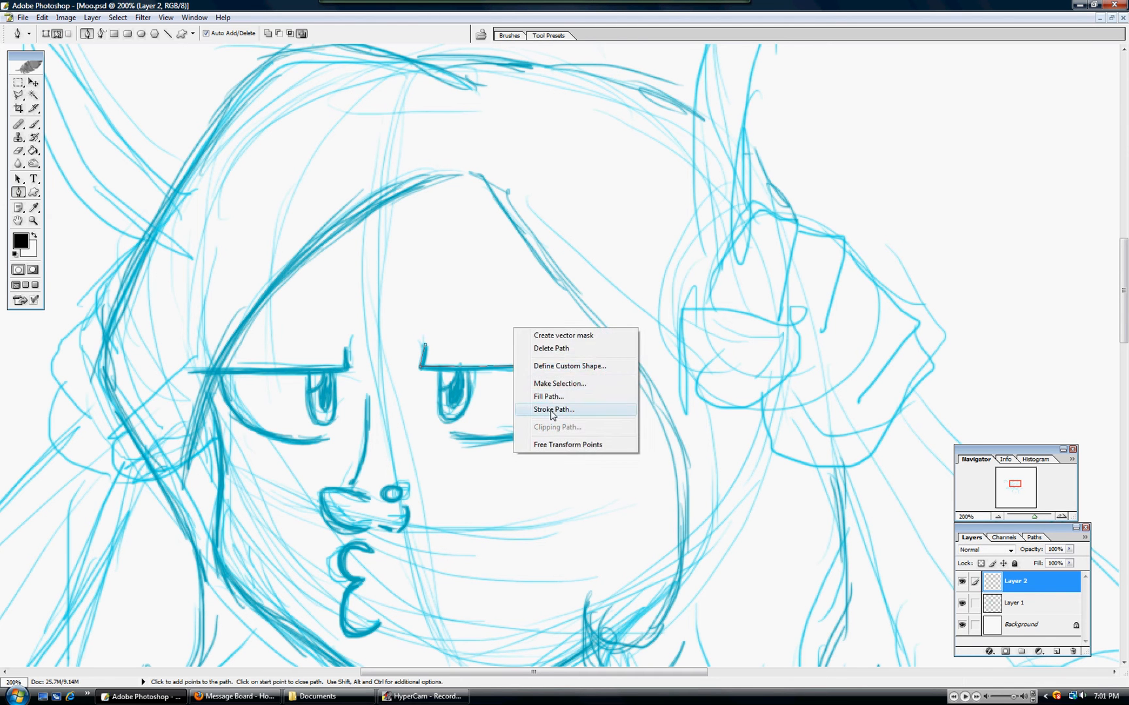
click(552, 409)
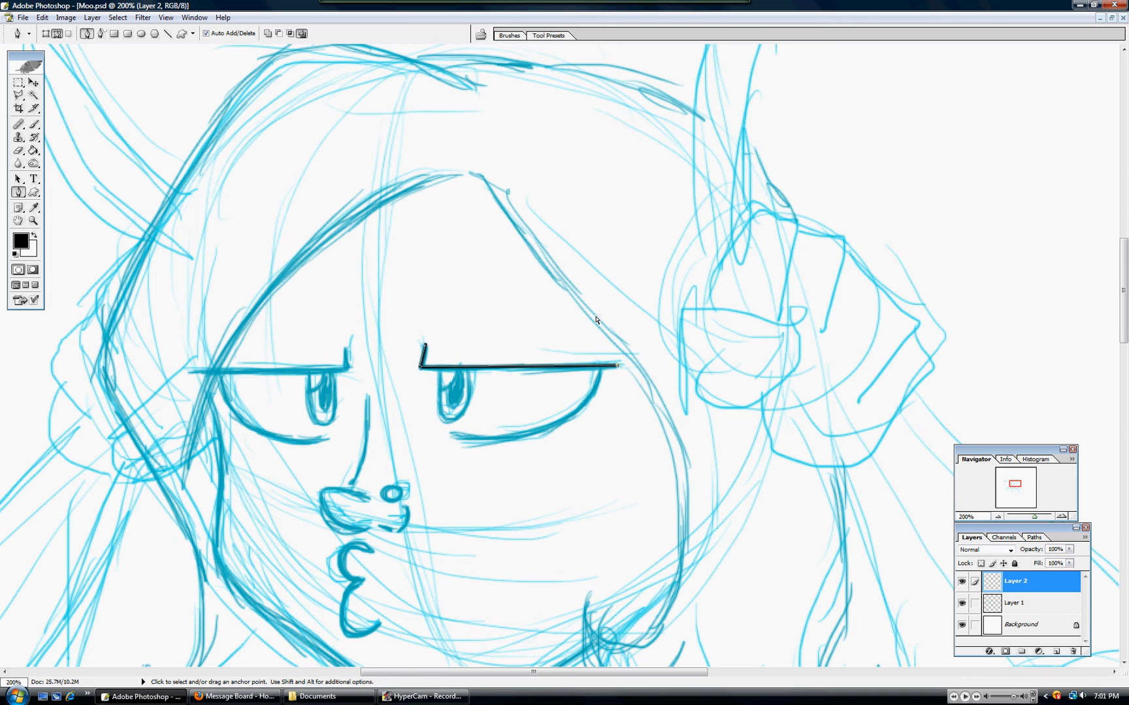
Delete the guide path, keeping the inked eyelid stroke.
right_click(616, 366)
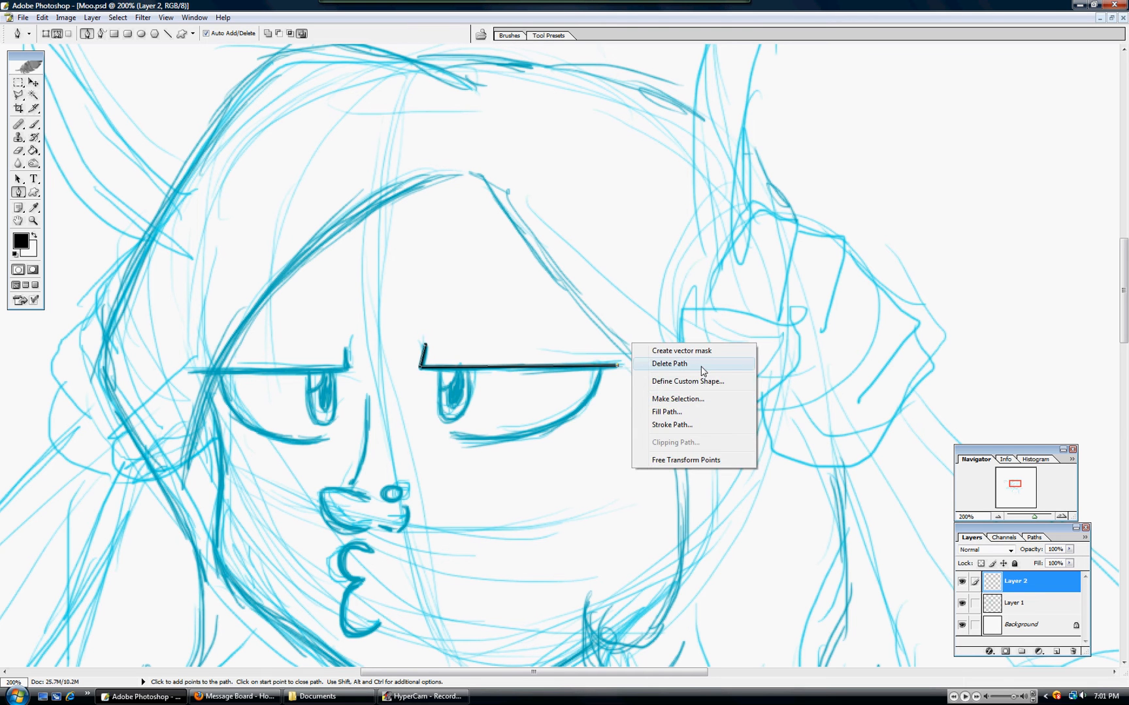
click(669, 364)
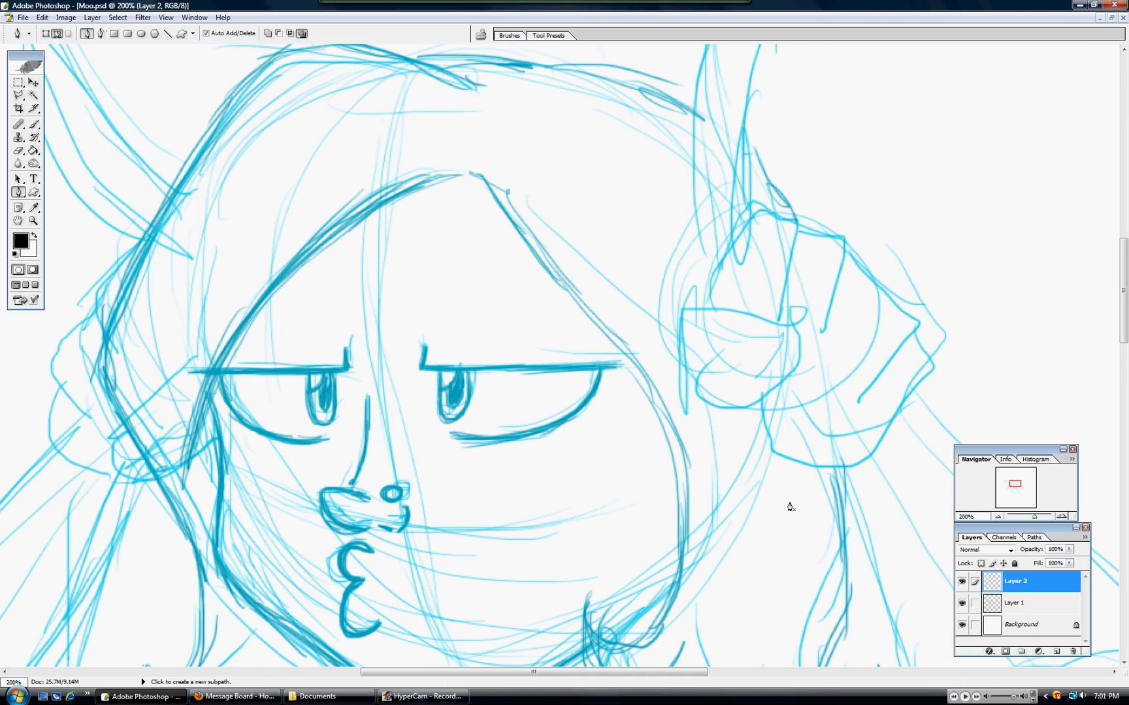
mouse_move(436, 395)
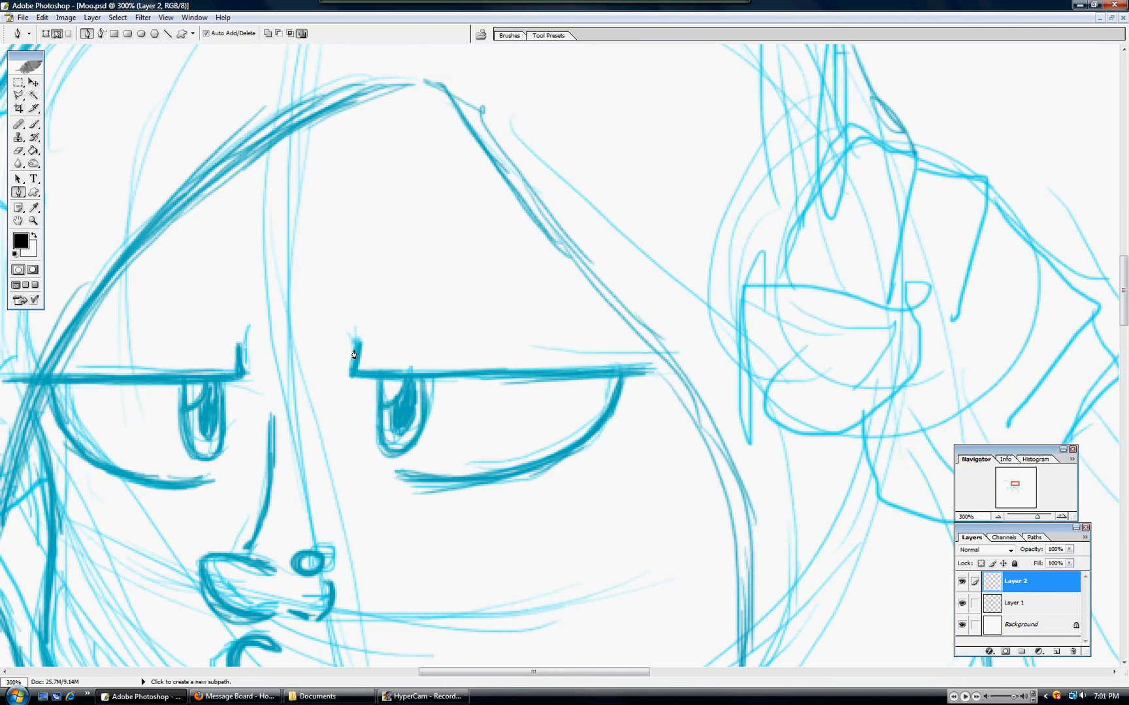
Trace a new path along the upper eyelid and reshape its outer end with the Convert Point tool.
click(354, 354)
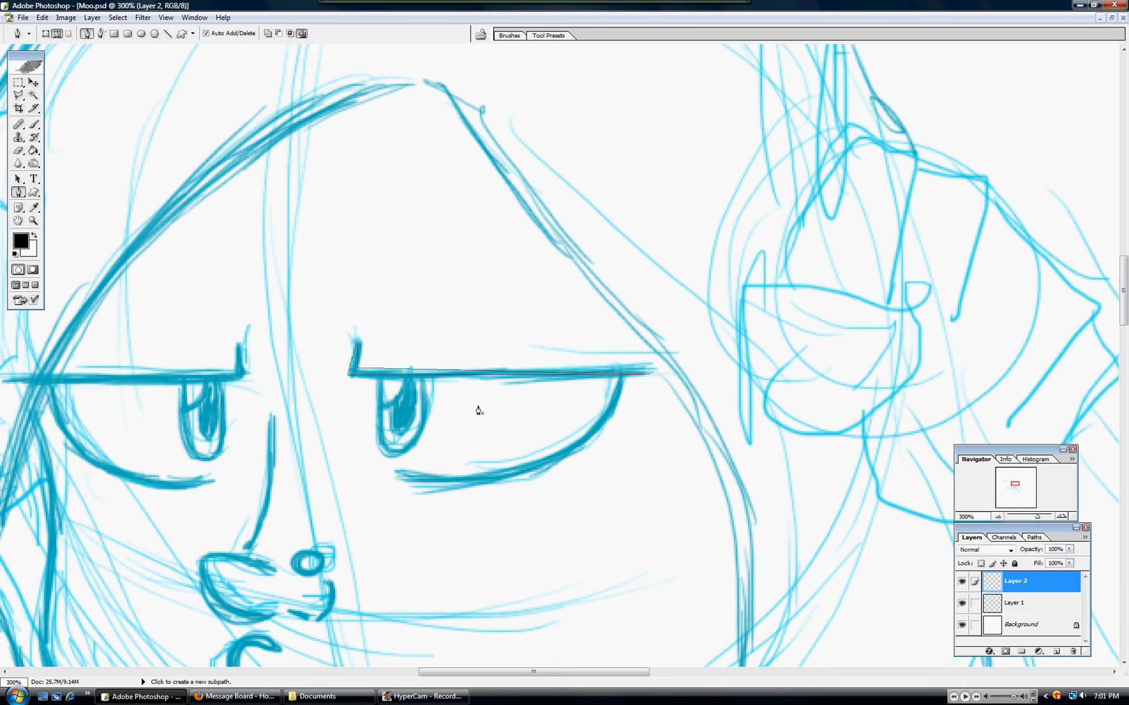
click(19, 192)
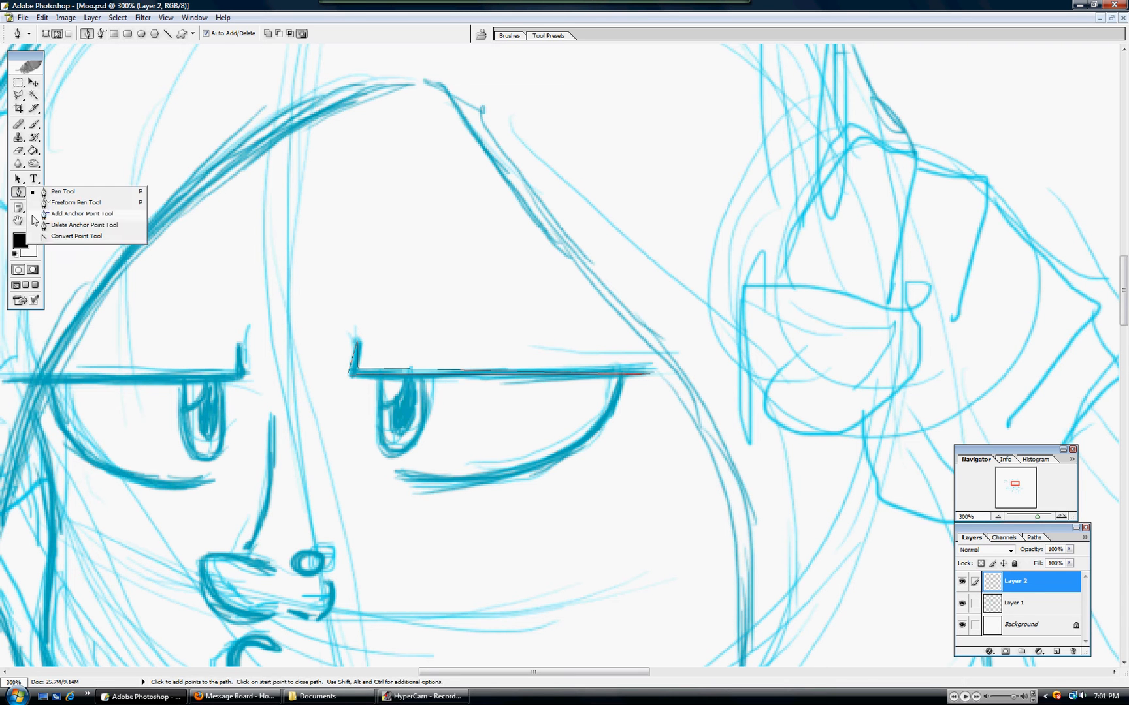
mouse_move(97, 247)
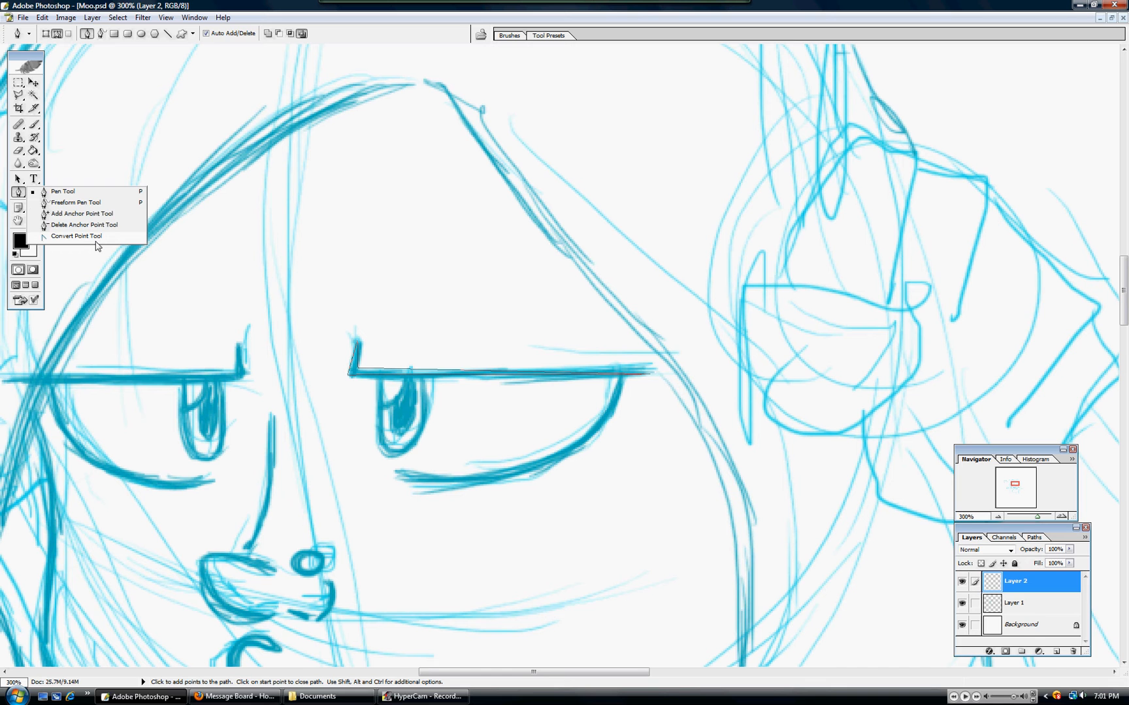
click(75, 235)
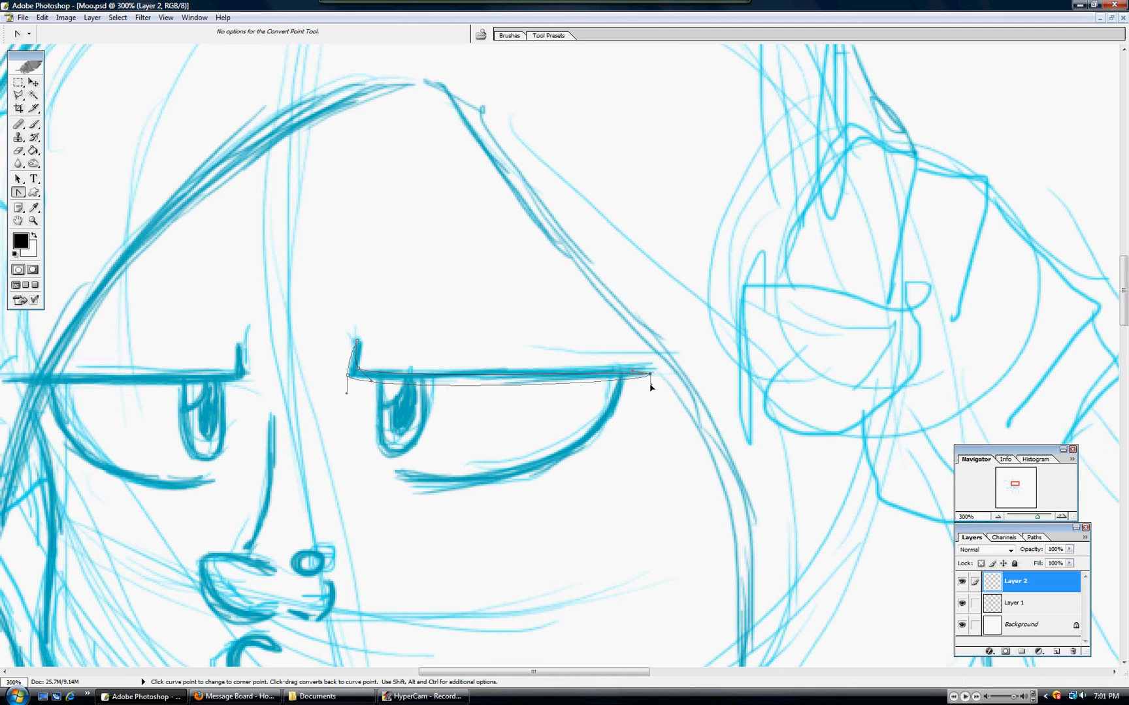
drag(648, 373, 648, 376)
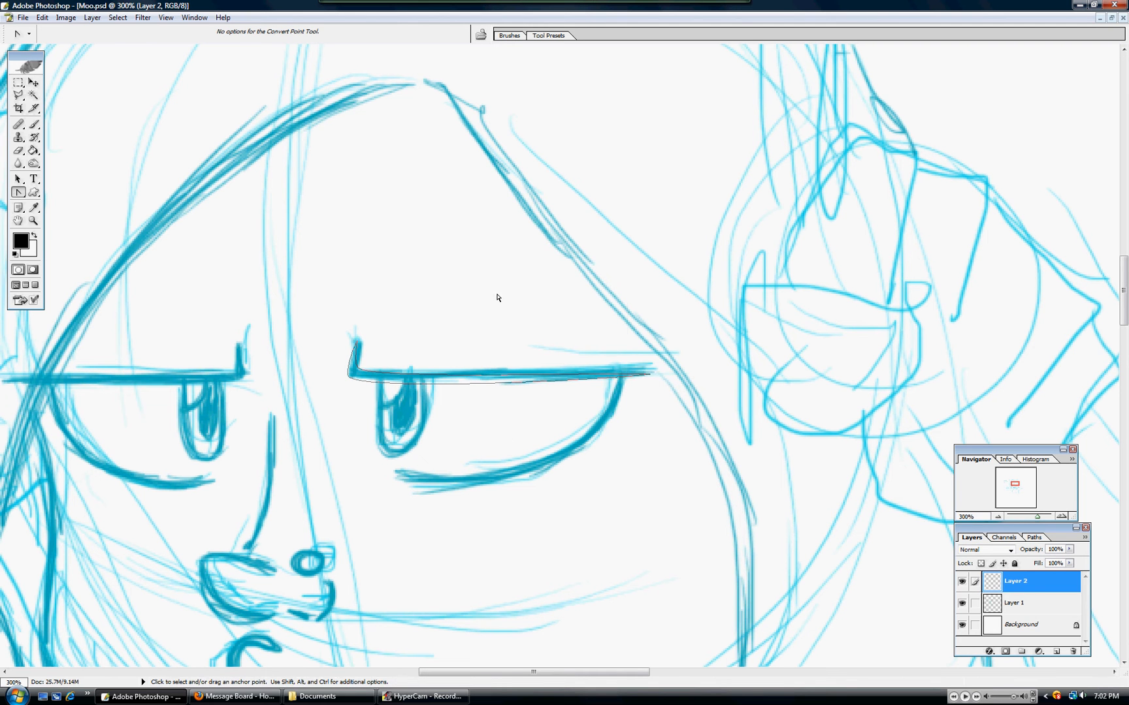
Fill the eyelid path with the black foreground colour, then delete the guide path.
right_click(496, 297)
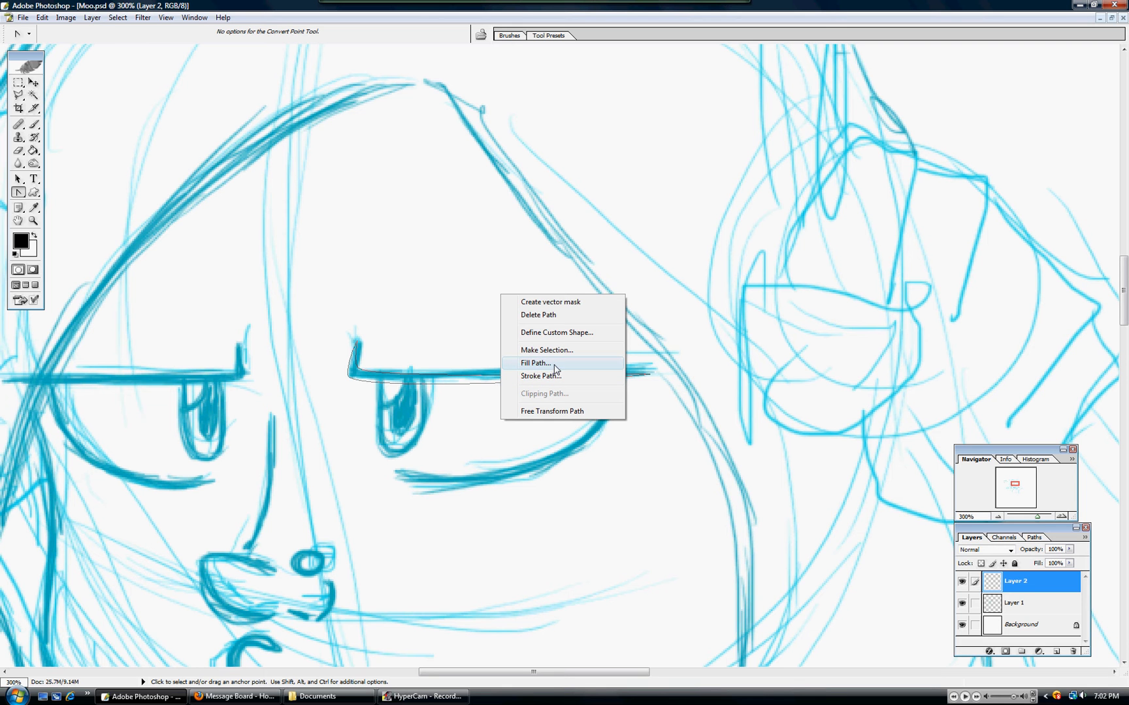
mouse_move(633, 397)
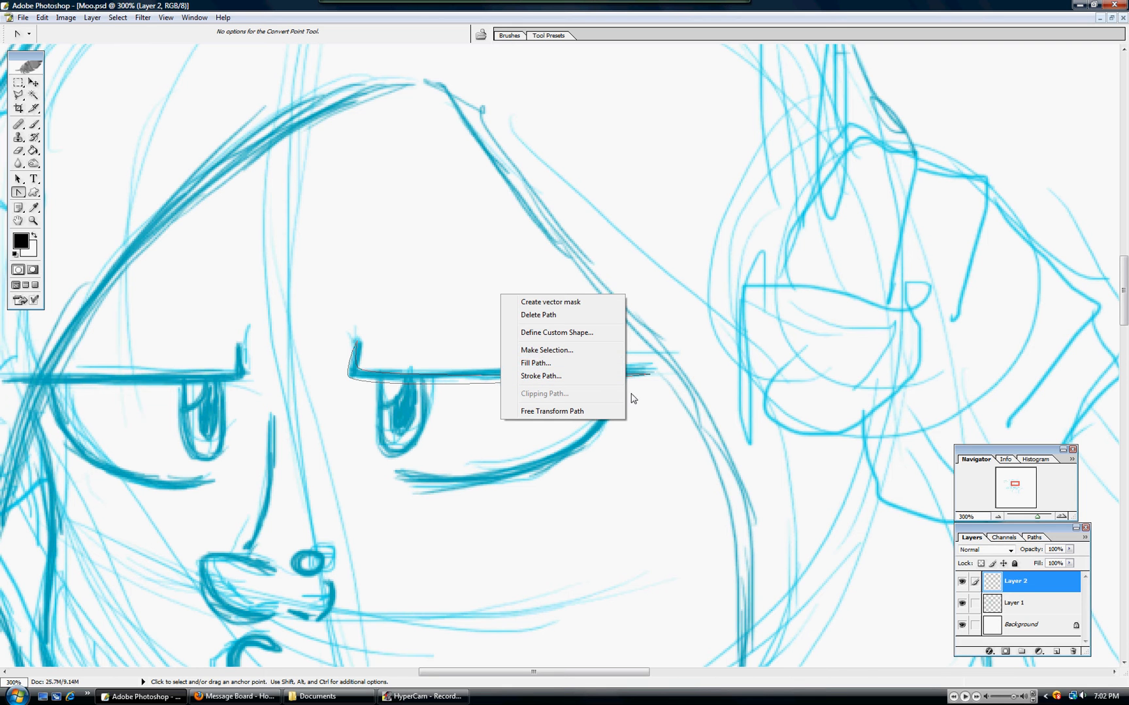
click(535, 363)
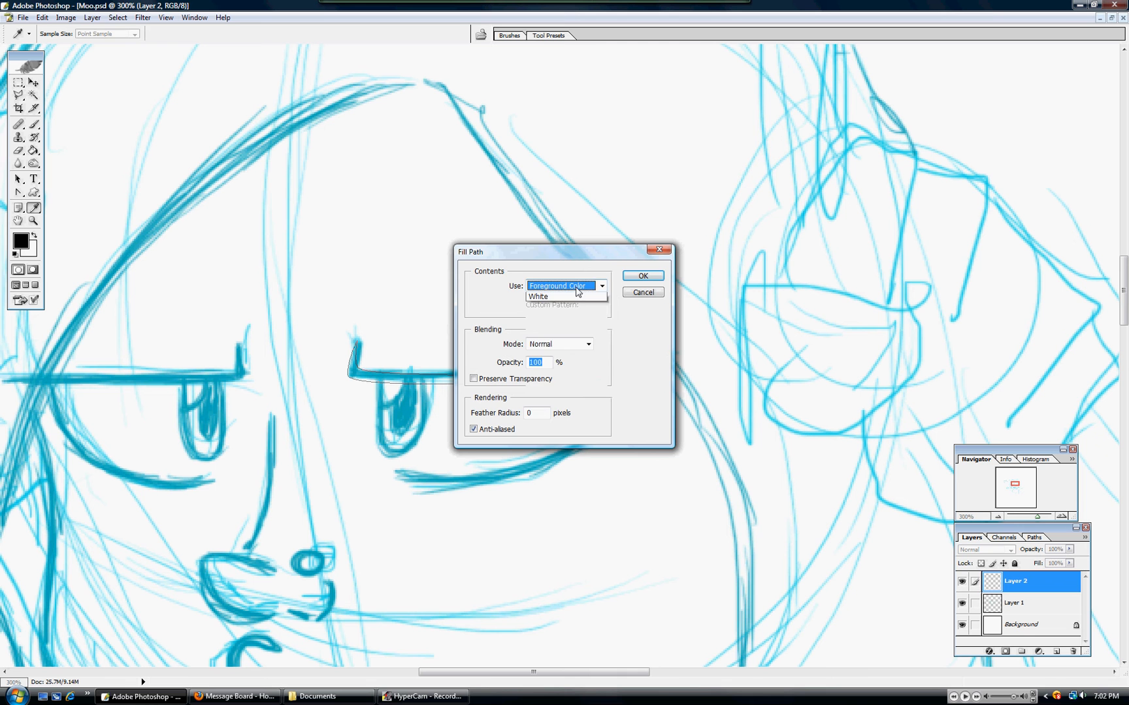
click(565, 286)
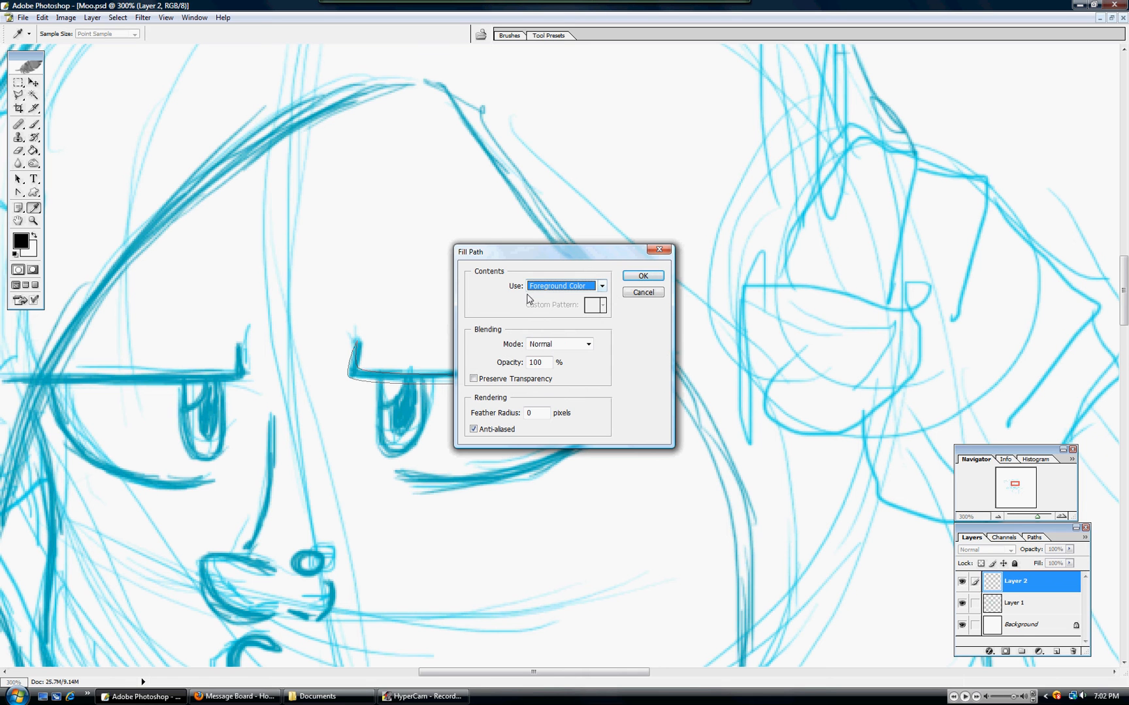
mouse_move(41, 241)
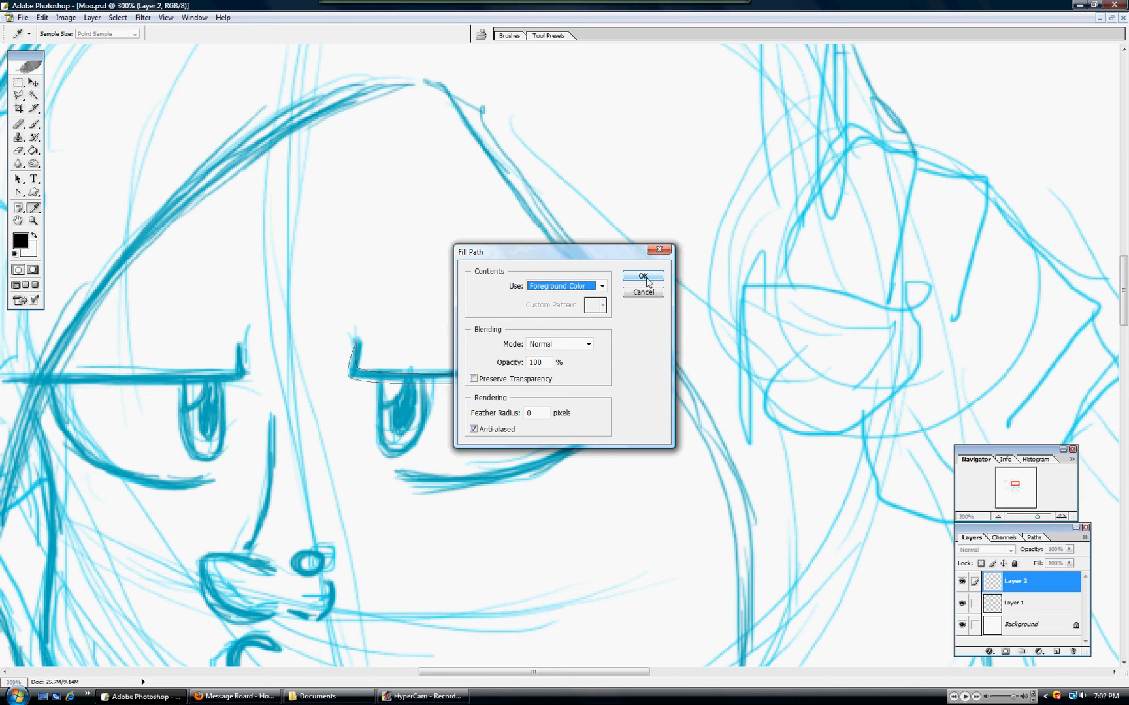
click(642, 277)
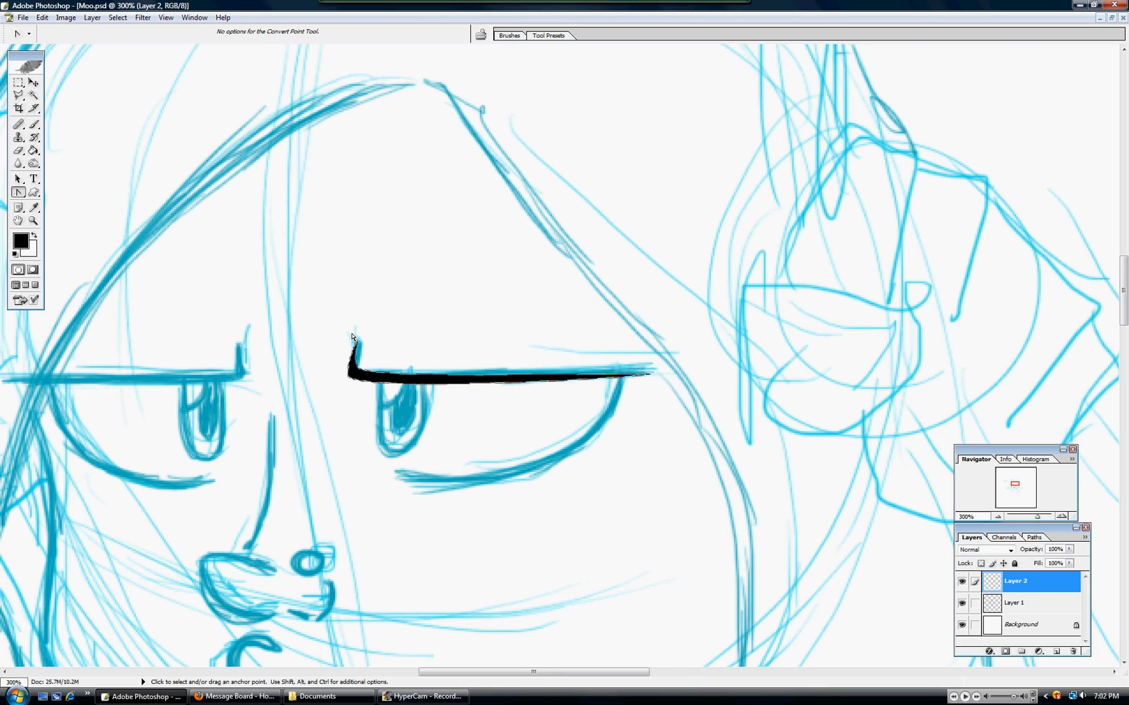
mouse_move(489, 275)
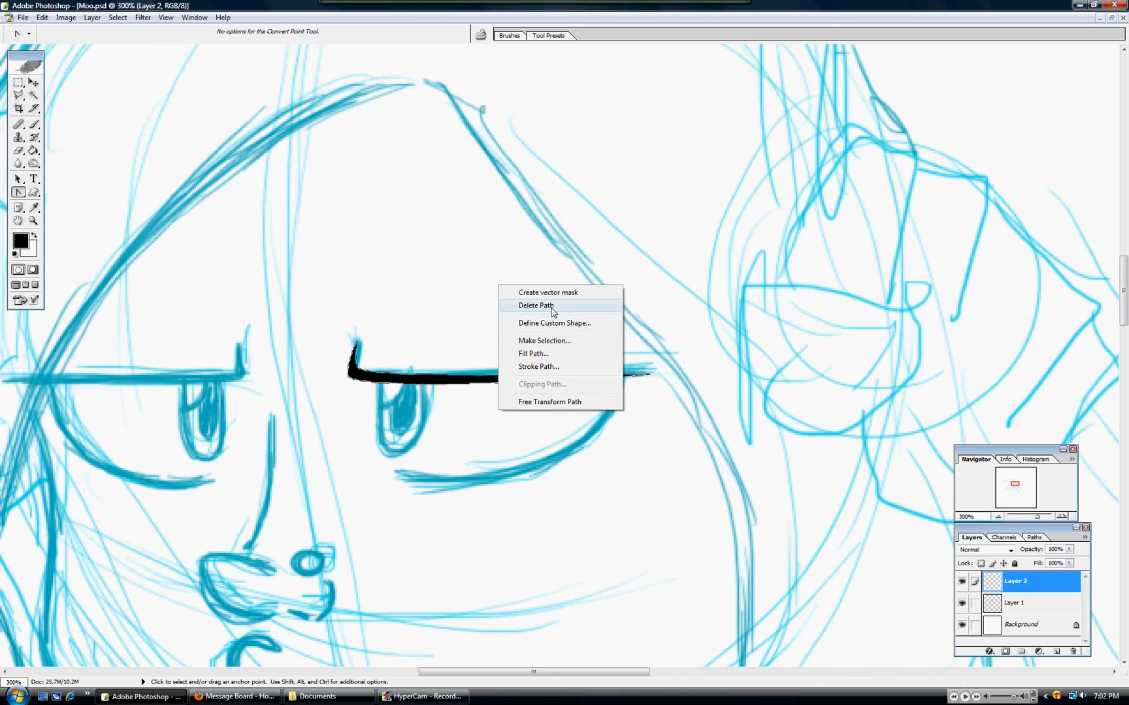
click(534, 305)
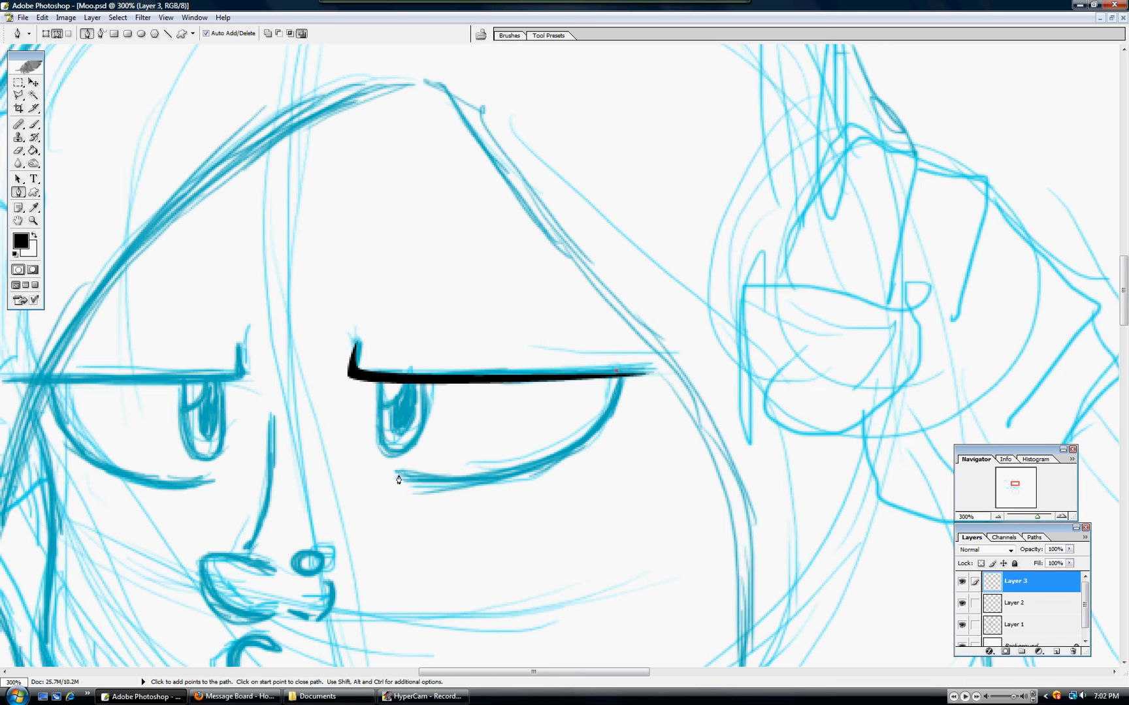
Pen a path along the lower eyelid, bend it into a curve, and fill it with black on Layer 3.
click(389, 475)
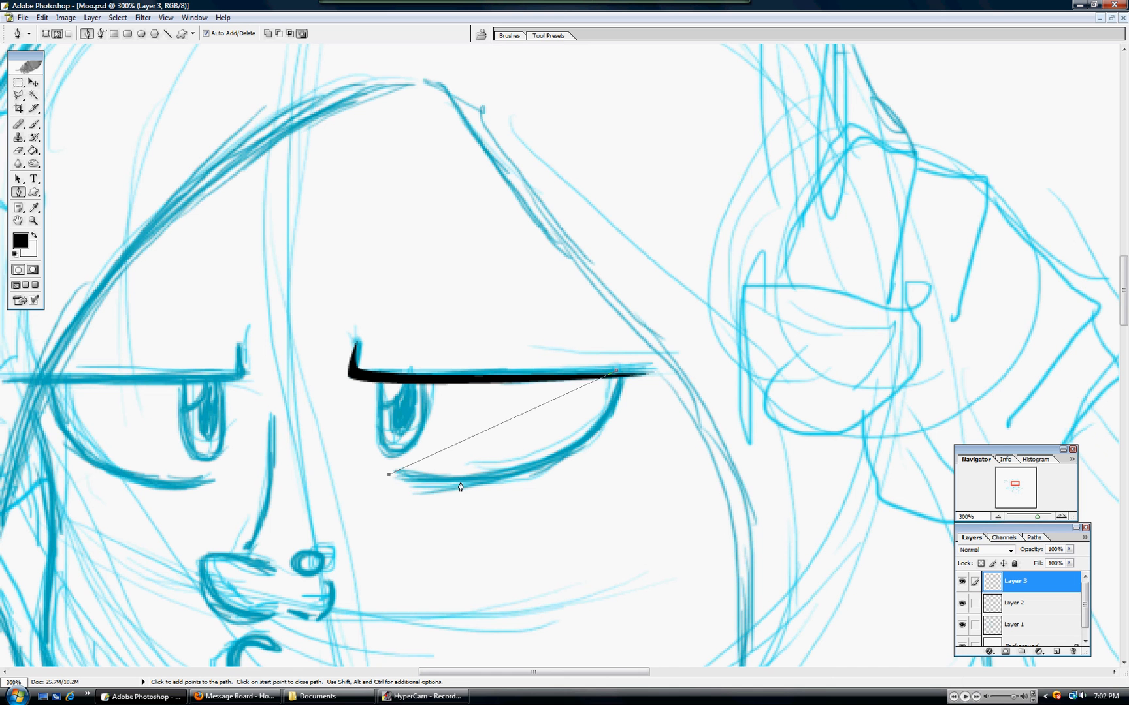
click(617, 373)
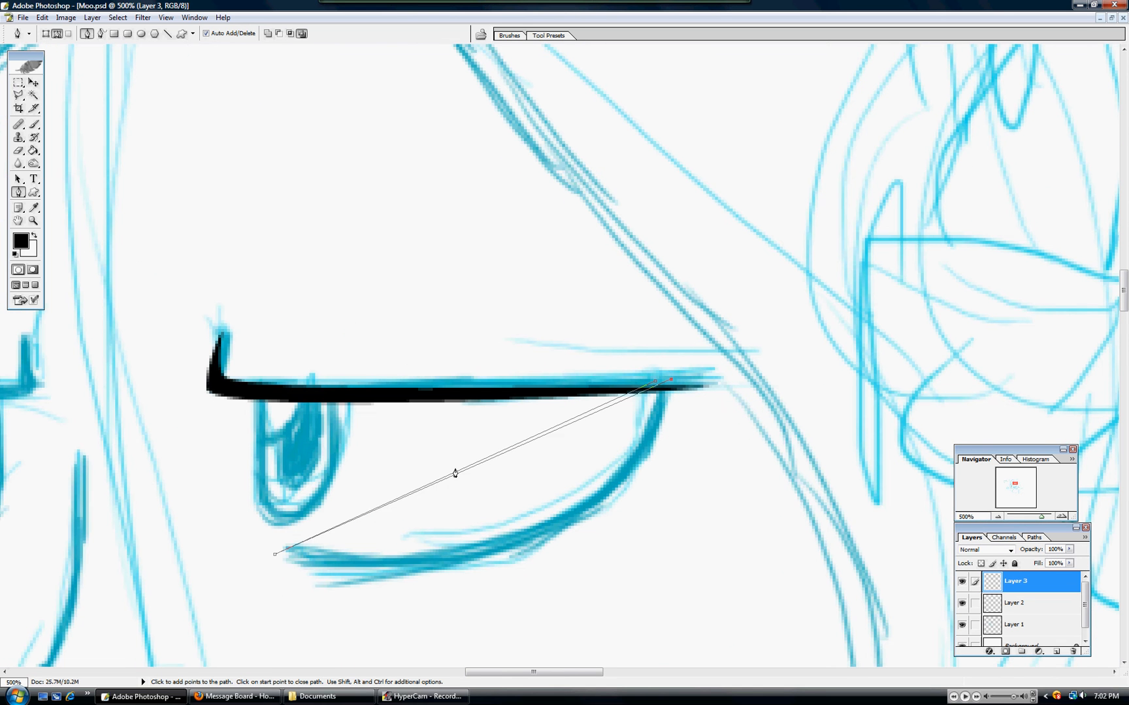
click(18, 192)
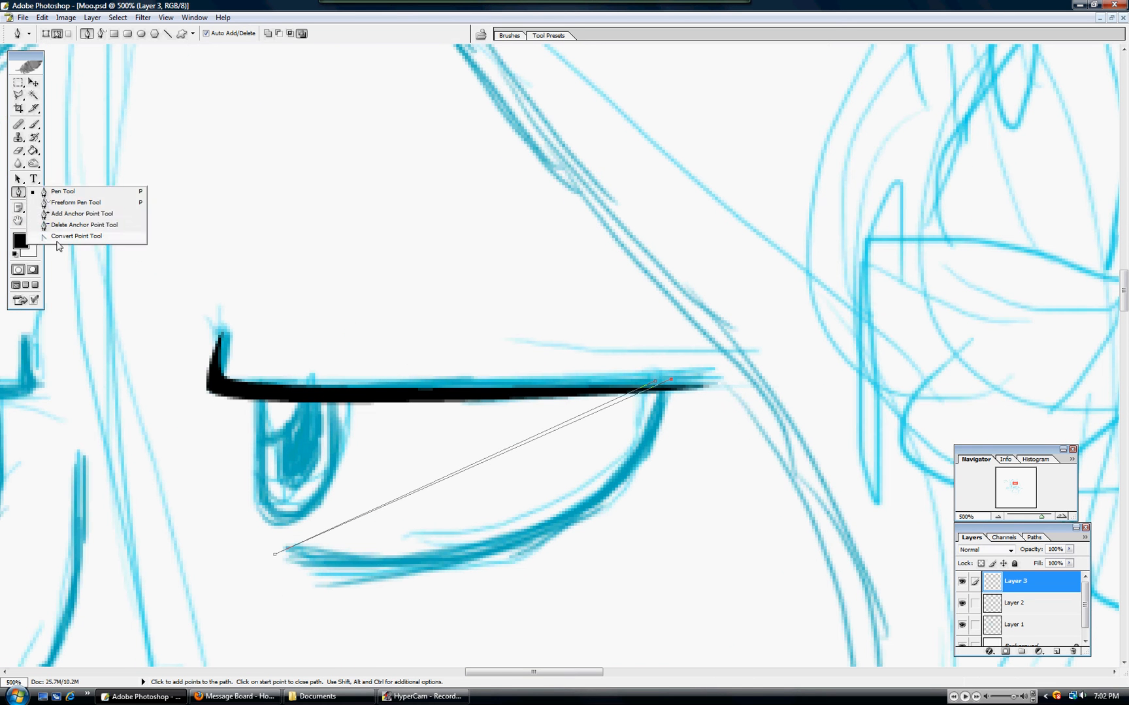
click(77, 235)
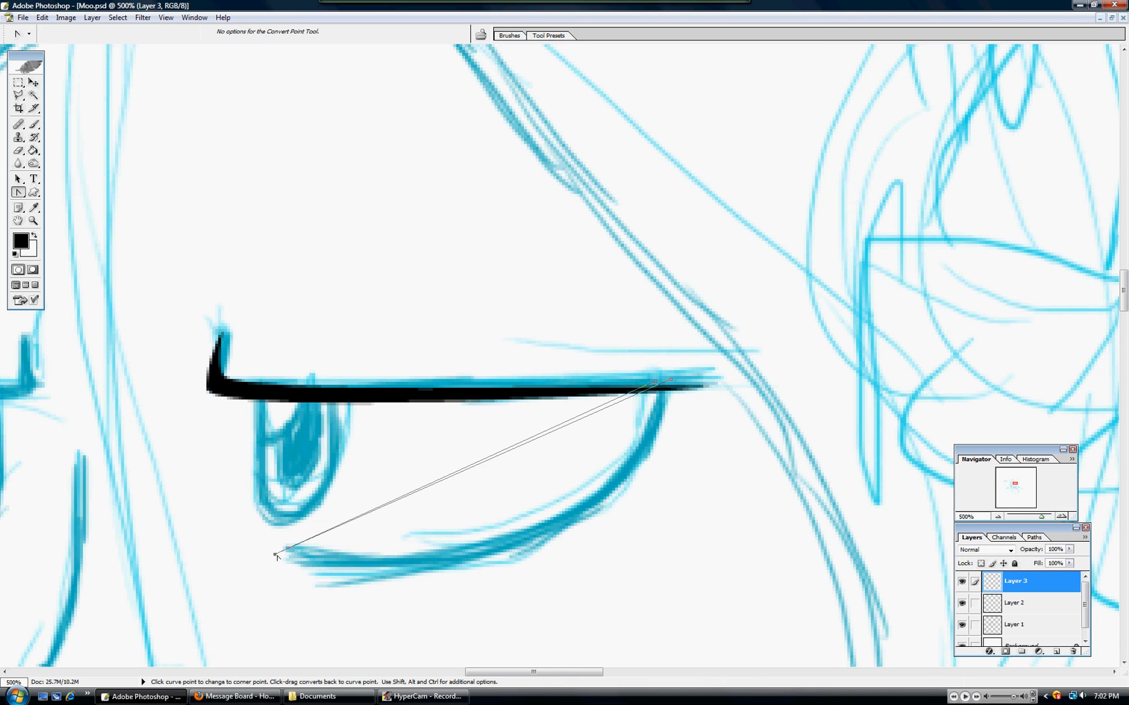
drag(276, 554, 588, 625)
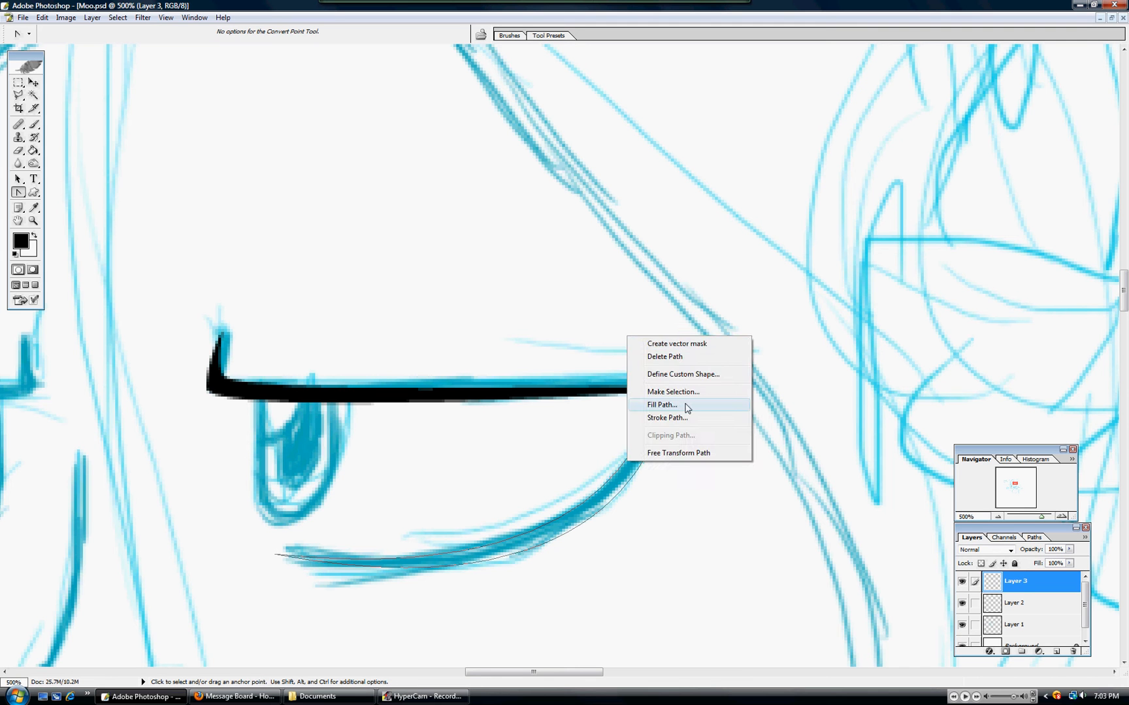
click(659, 404)
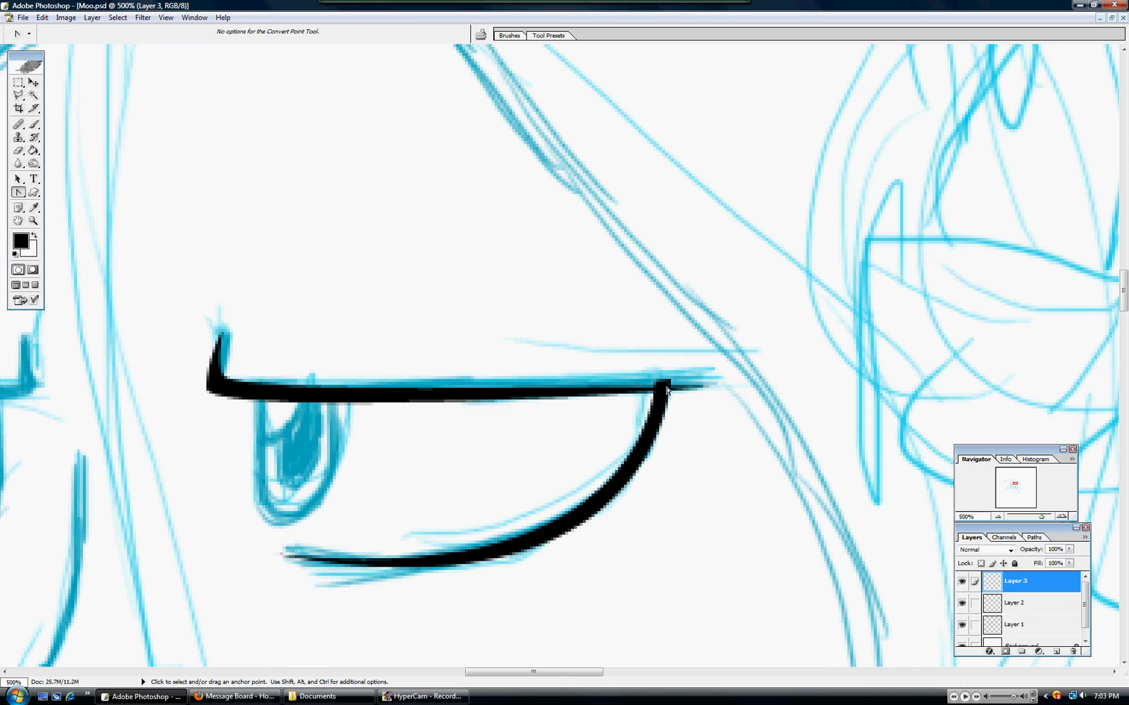
mouse_move(675, 383)
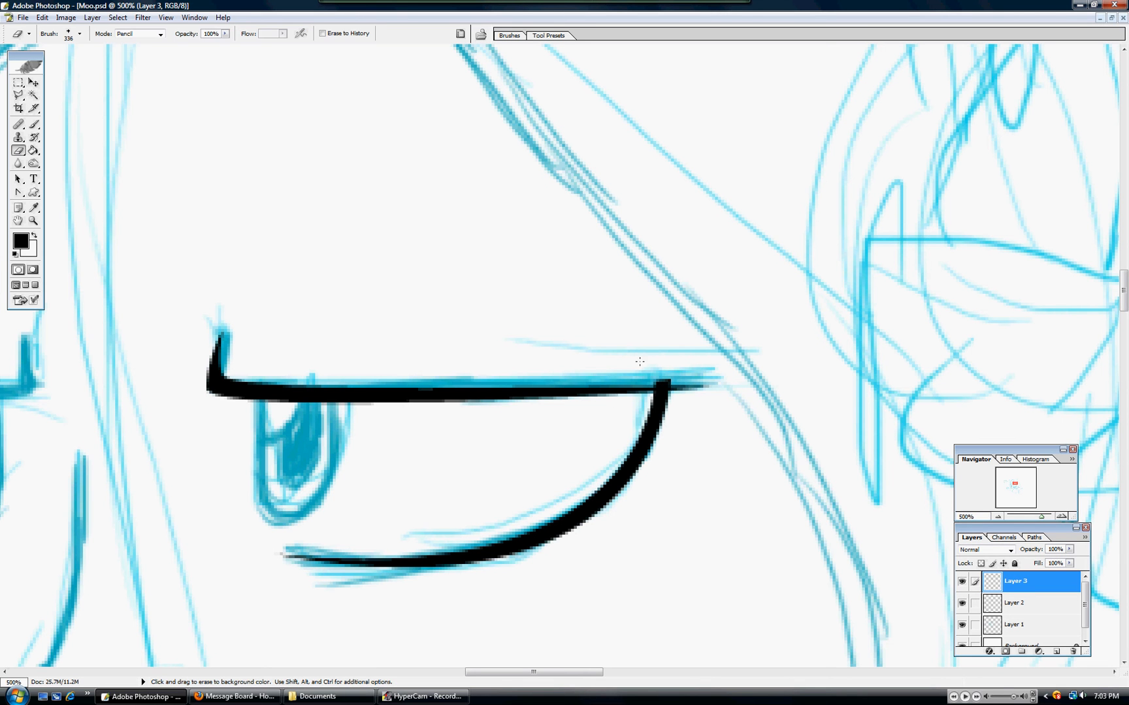
mouse_move(234, 251)
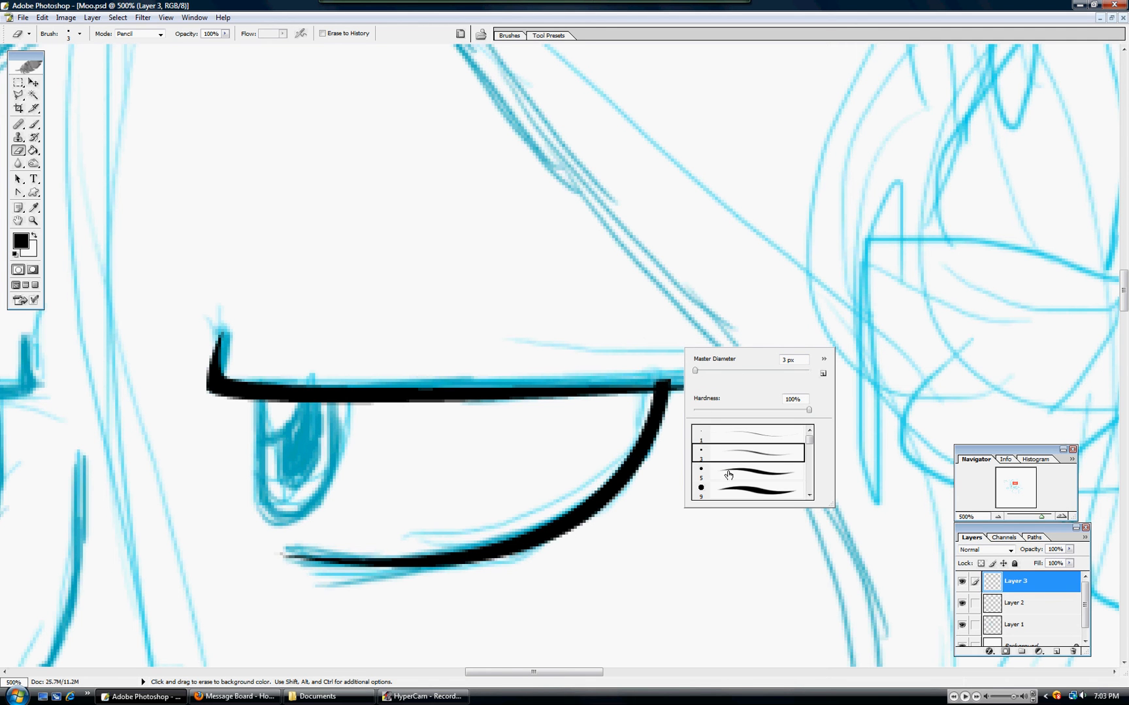
Set the Eraser to a 3 px hard brush in Brush mode.
click(747, 473)
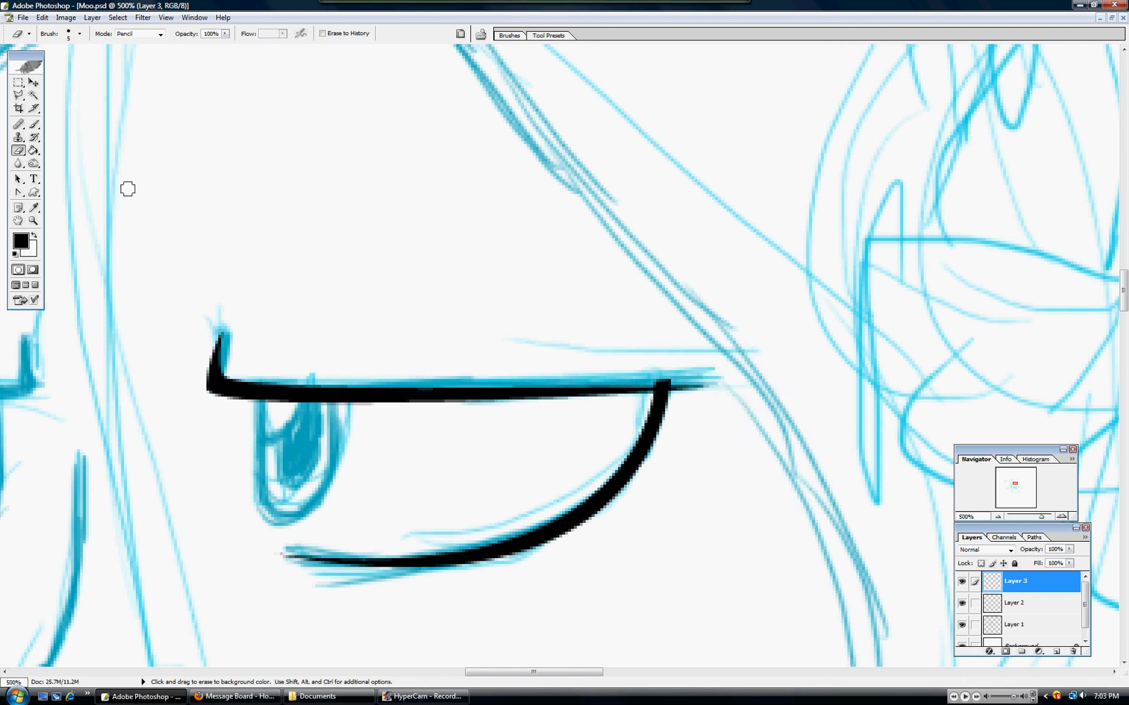
click(159, 33)
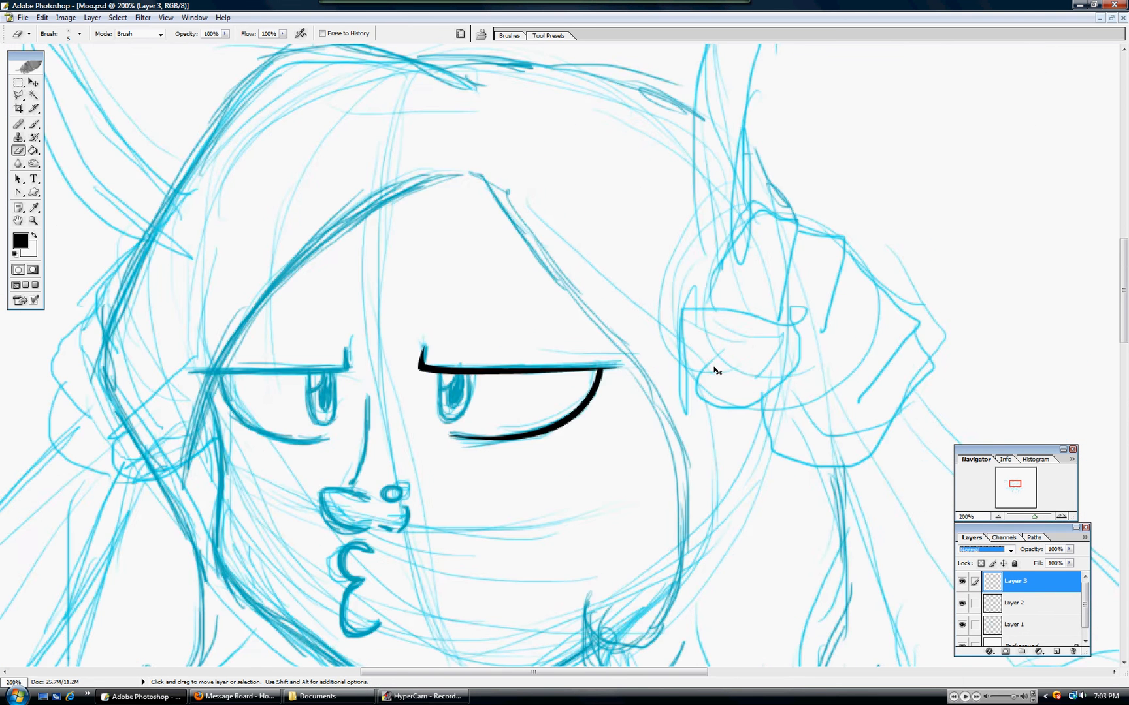
Zoom back in on the inked right eye.
key(ctrl++)
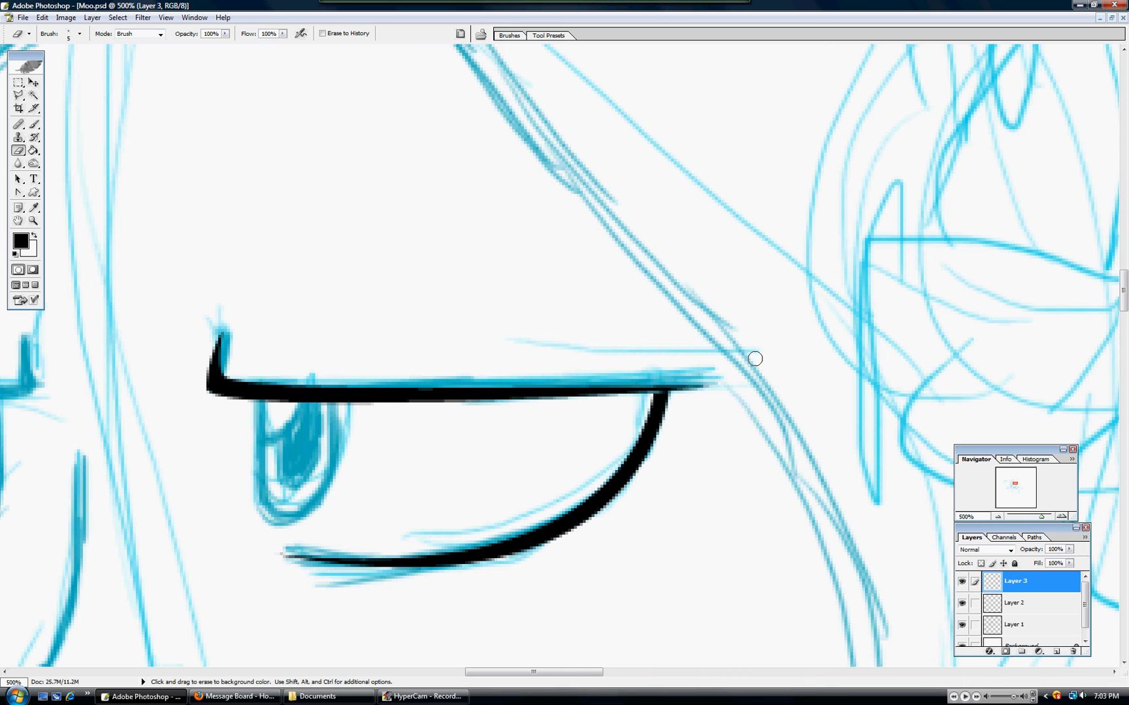
mouse_move(835, 399)
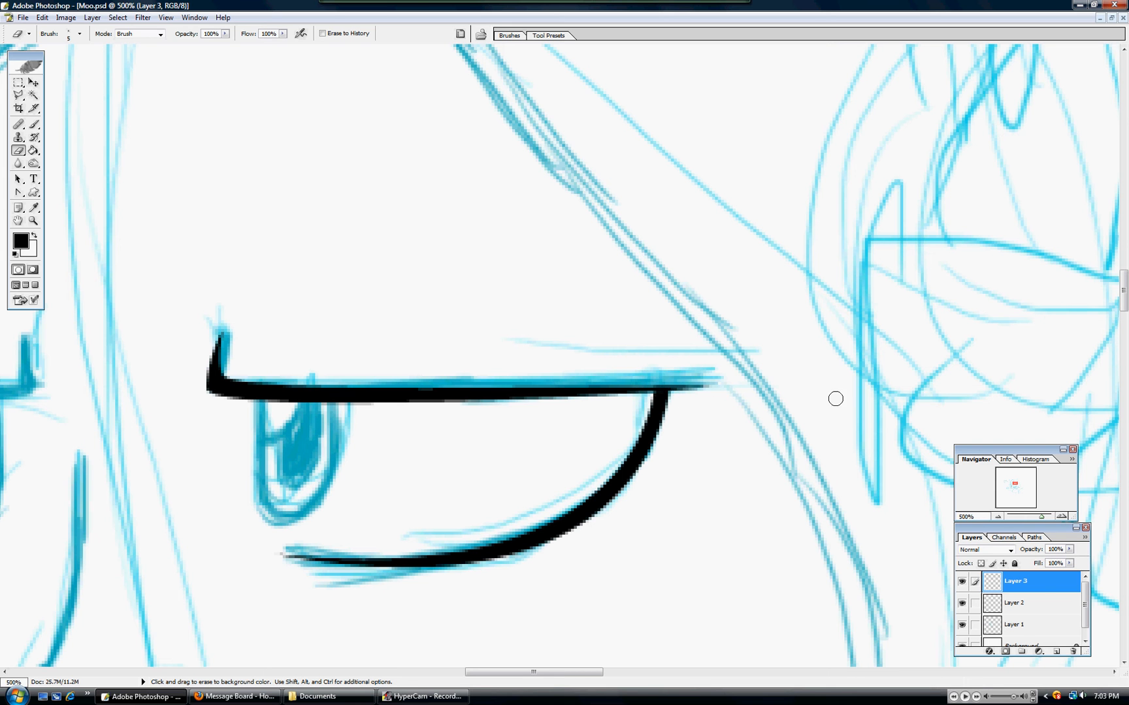
mouse_move(1034, 577)
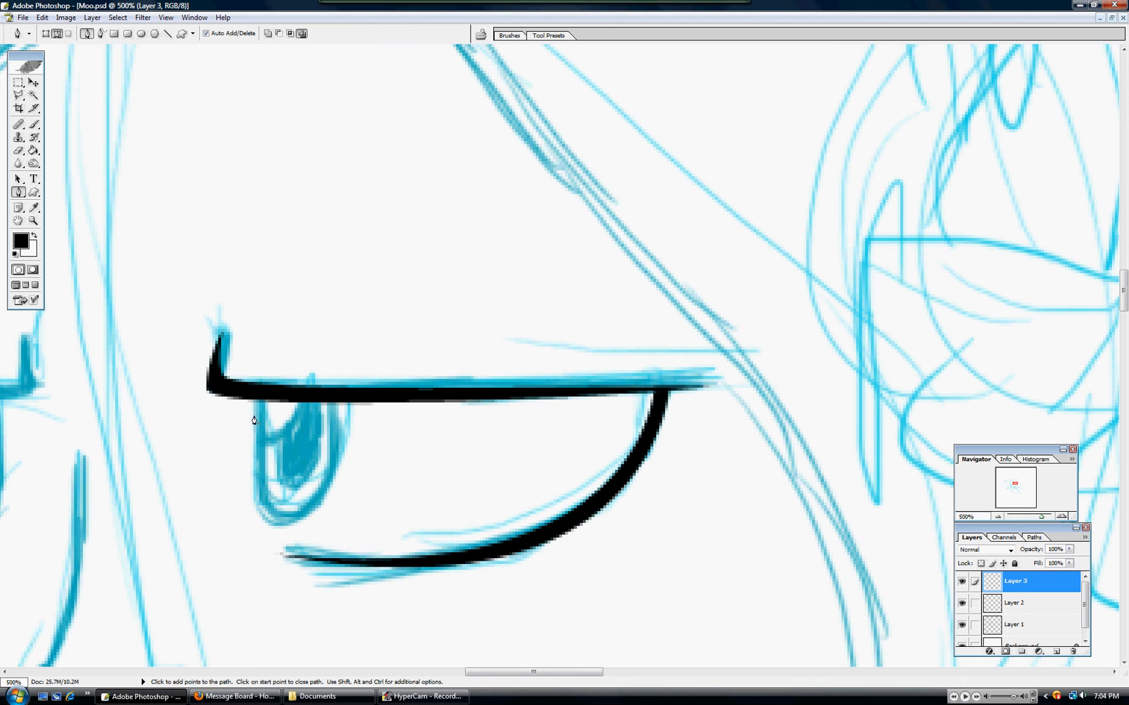
mouse_move(279, 531)
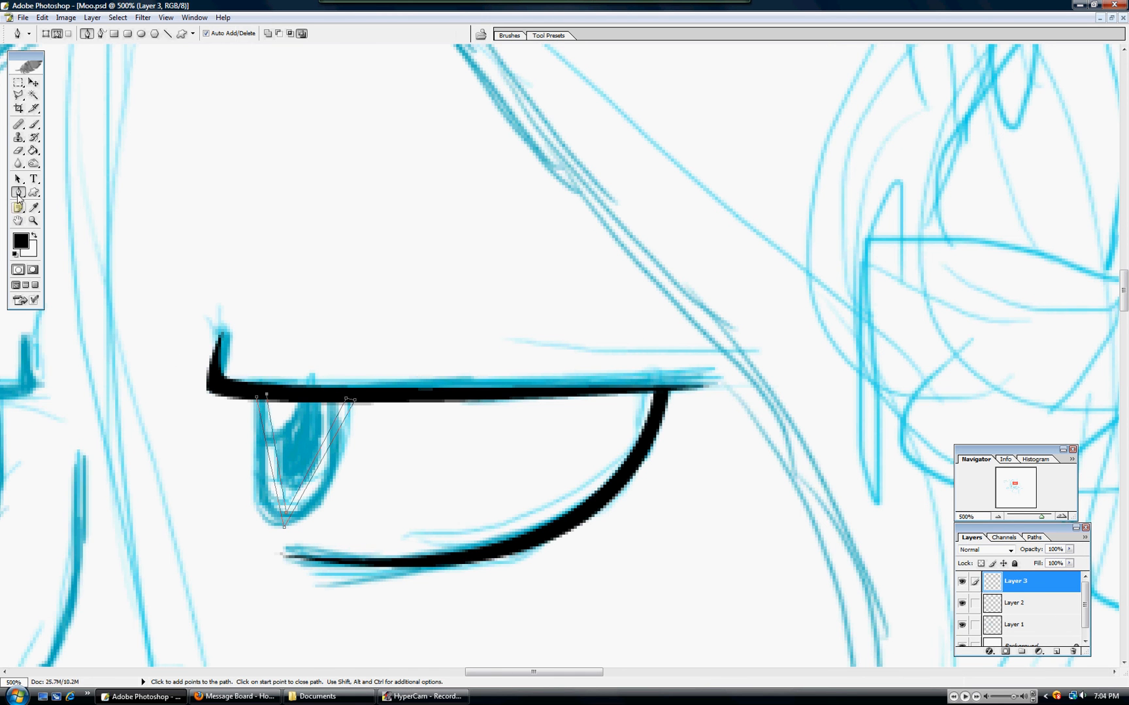
Round the bottom anchor of the iris path with the Convert Point tool.
click(19, 192)
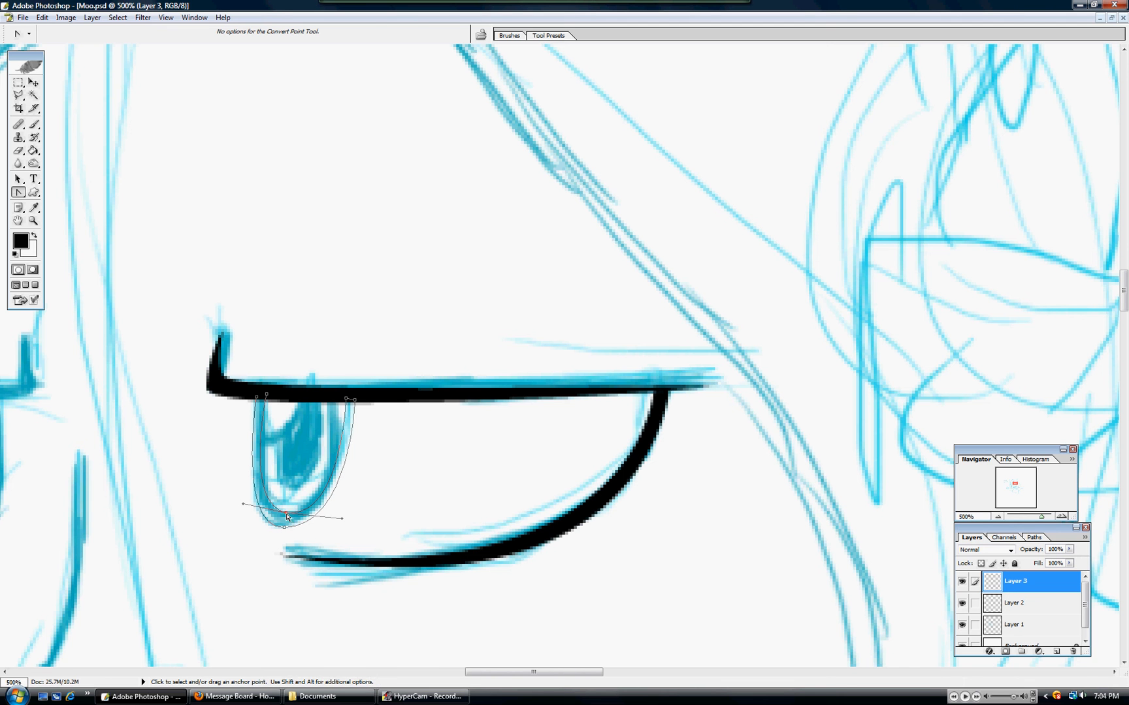
drag(287, 520, 274, 515)
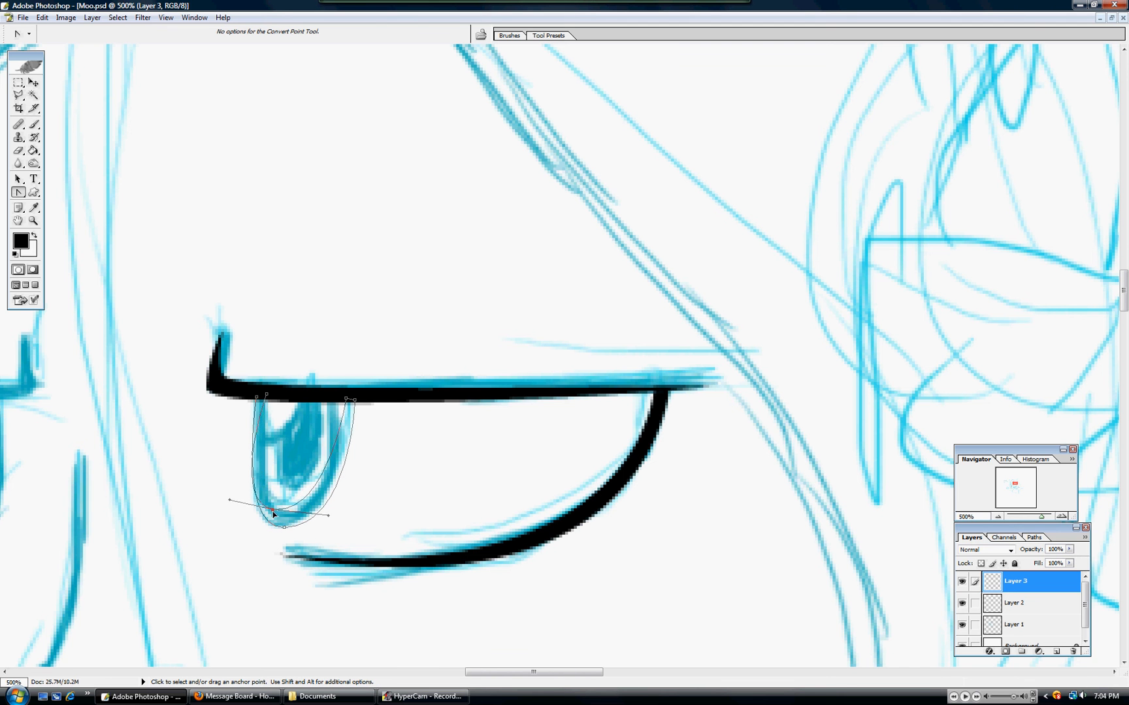
drag(273, 514, 284, 527)
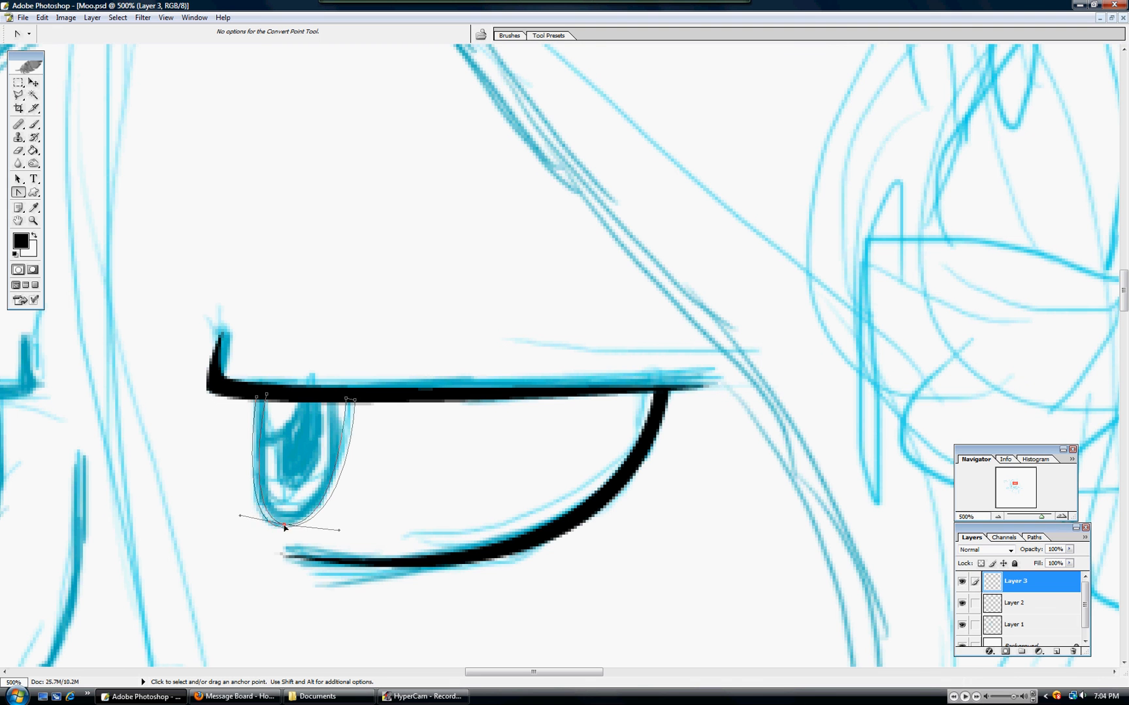
drag(284, 528, 284, 523)
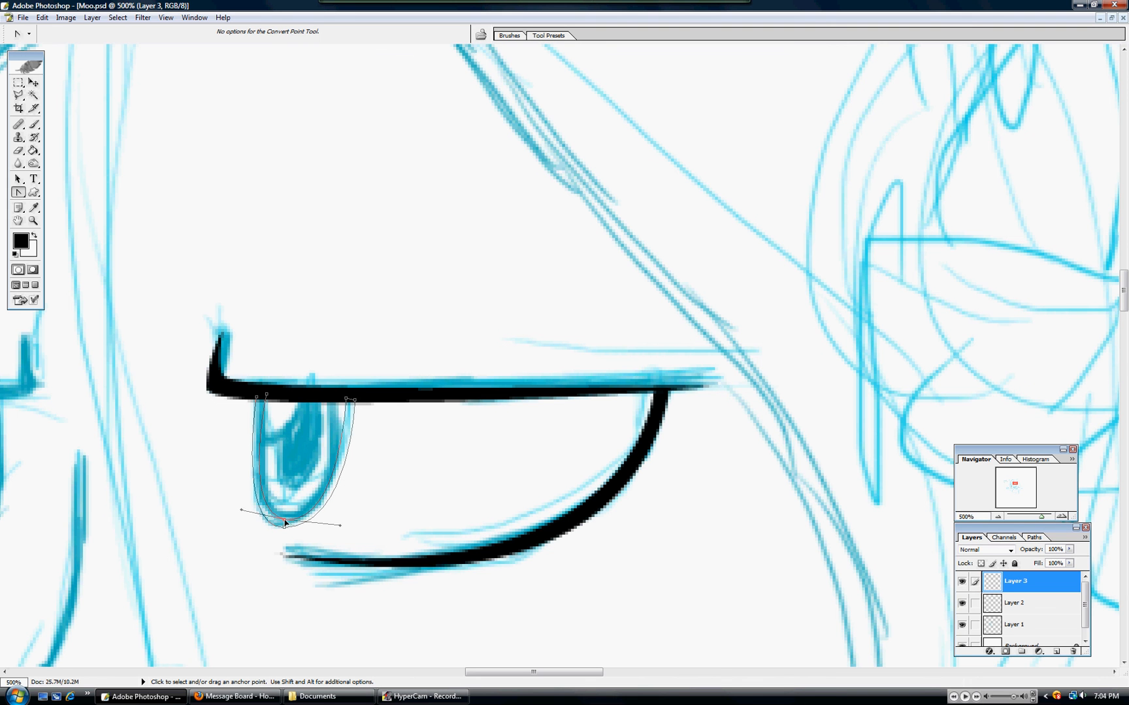
click(284, 523)
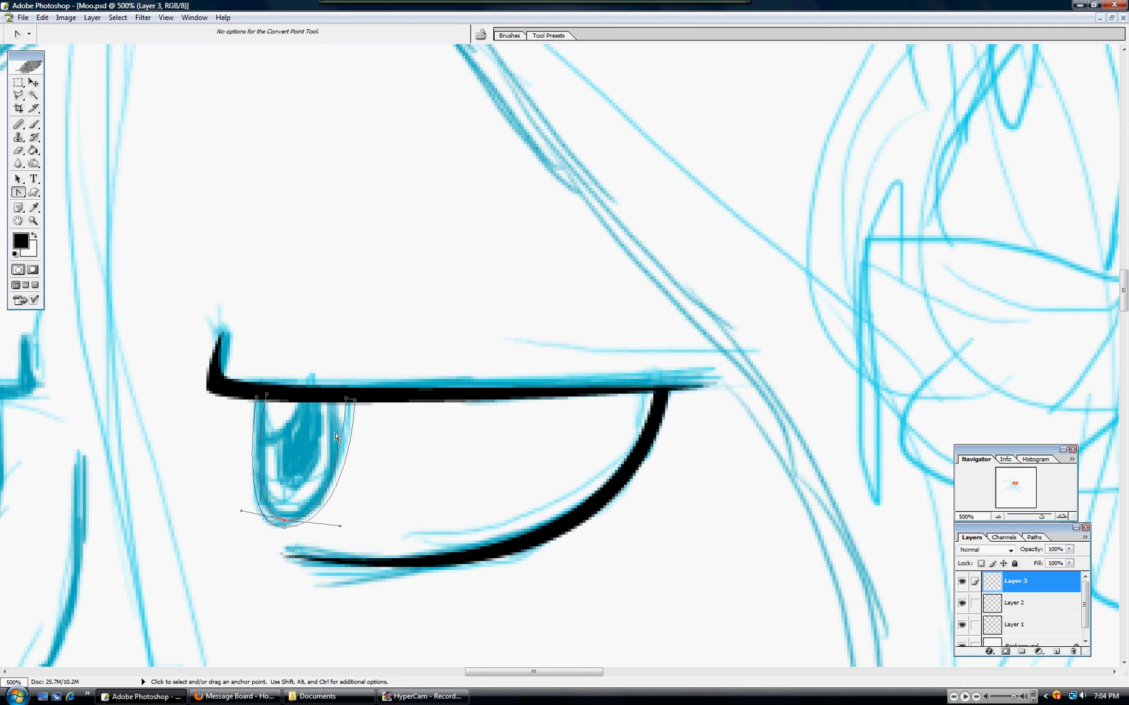
Stroke the iris path as a crisp black line under the upper eyelid.
right_click(334, 437)
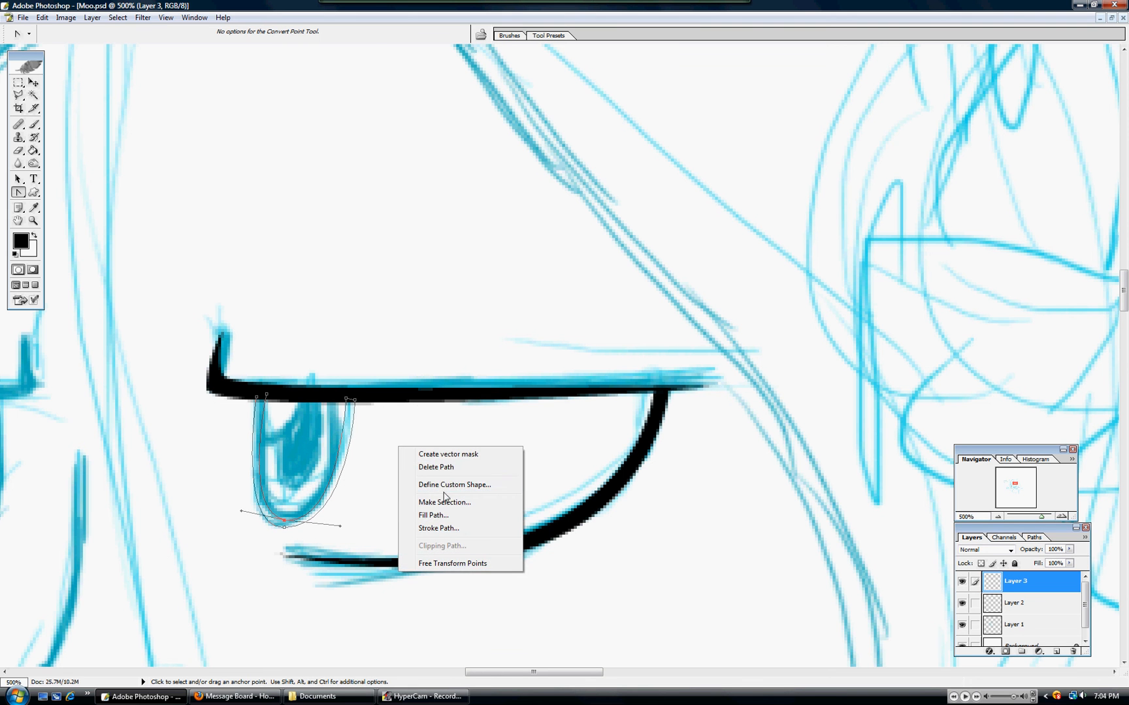
click(433, 516)
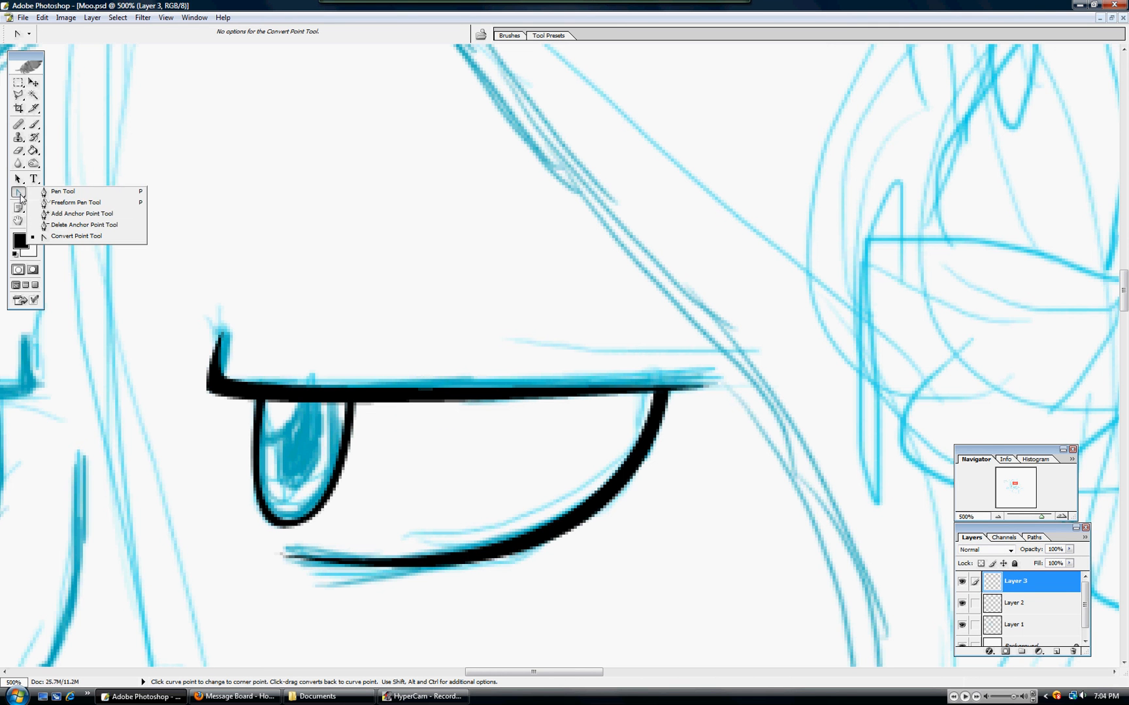
mouse_move(96, 214)
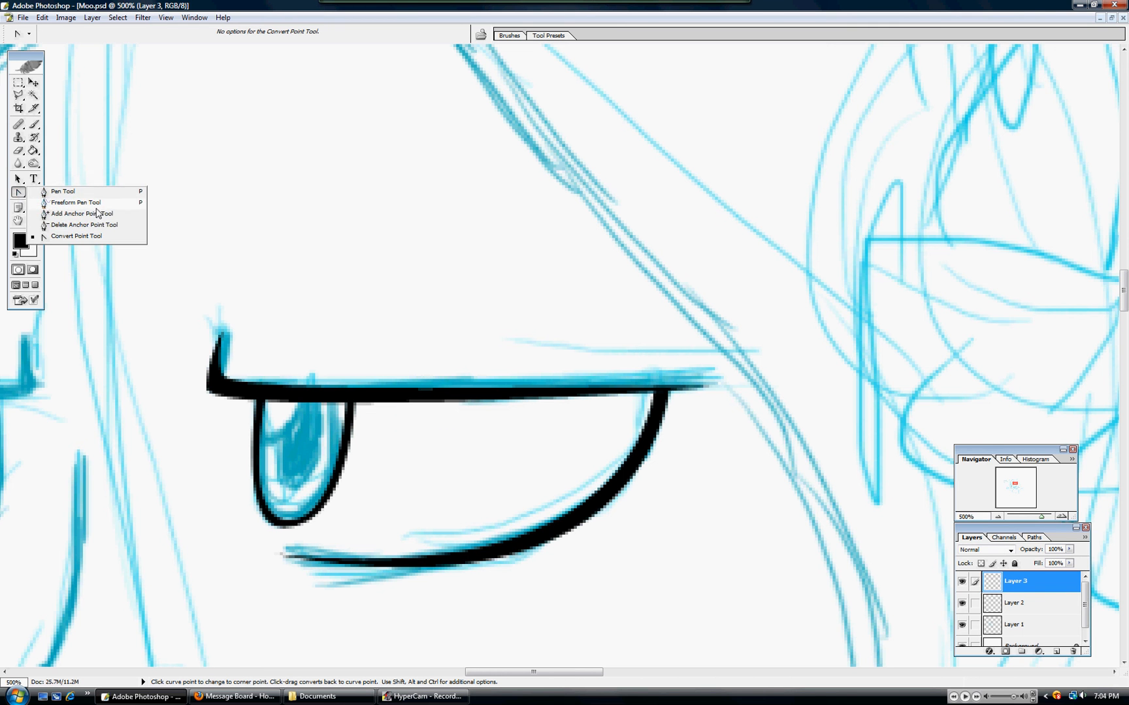
mouse_move(417, 491)
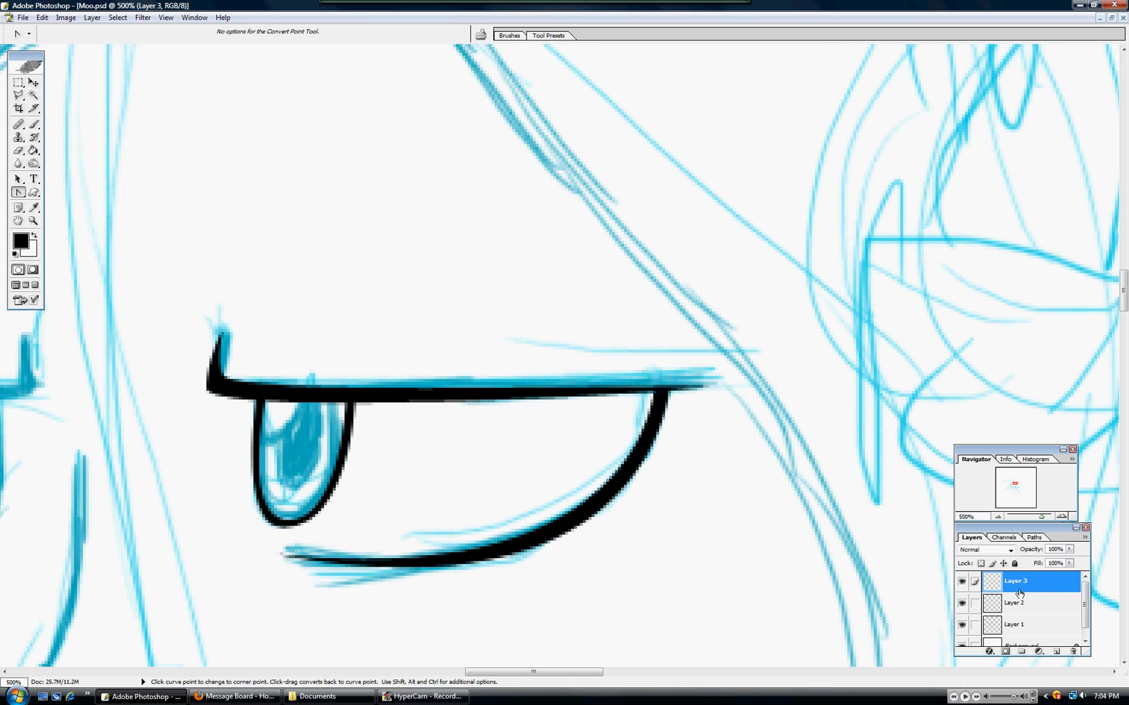
Paint the oval pupil solid black inside the iris with the Brush tool.
click(1073, 650)
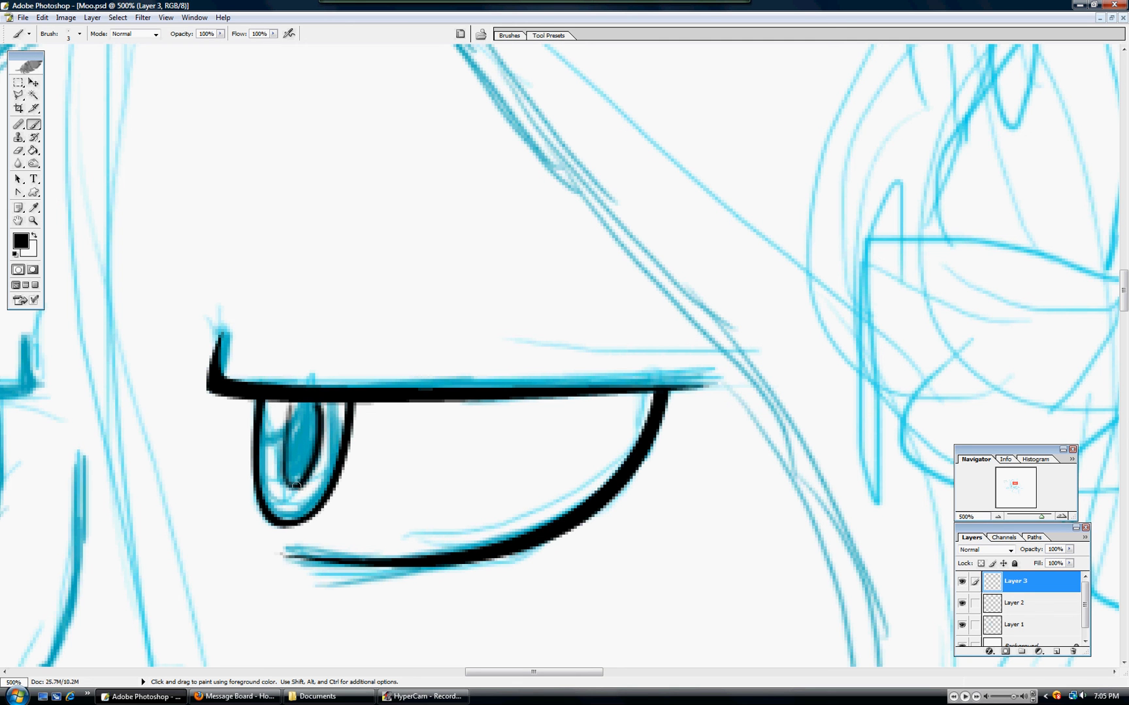
drag(296, 485, 284, 450)
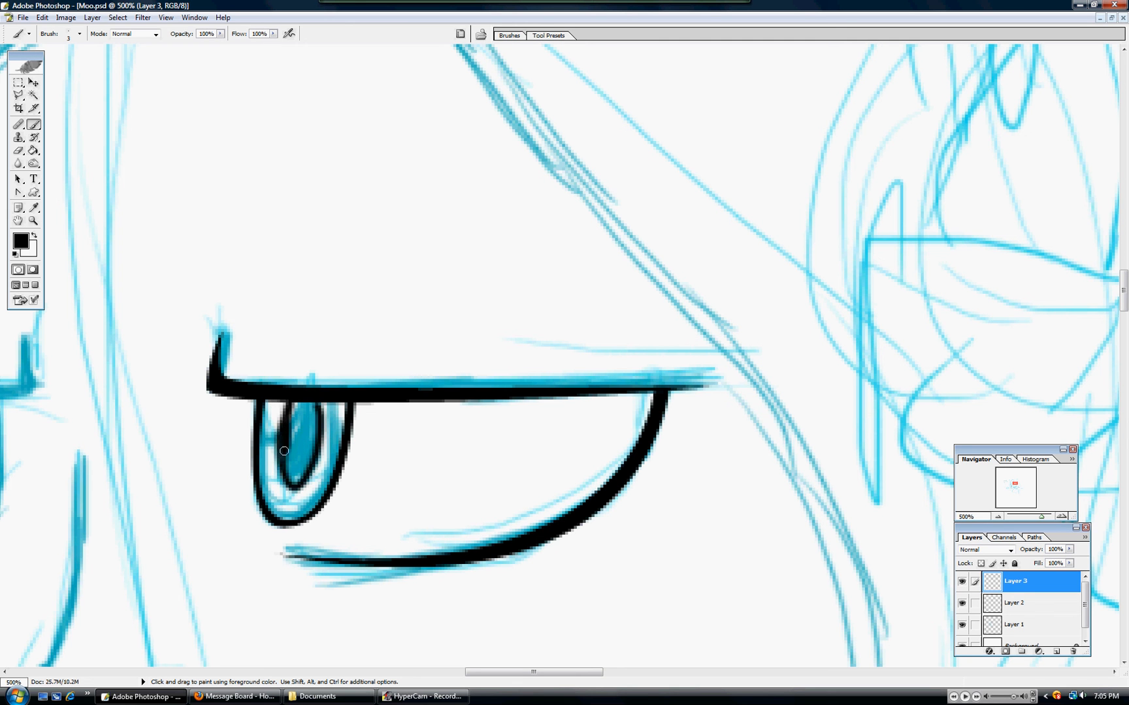
drag(283, 472, 312, 432)
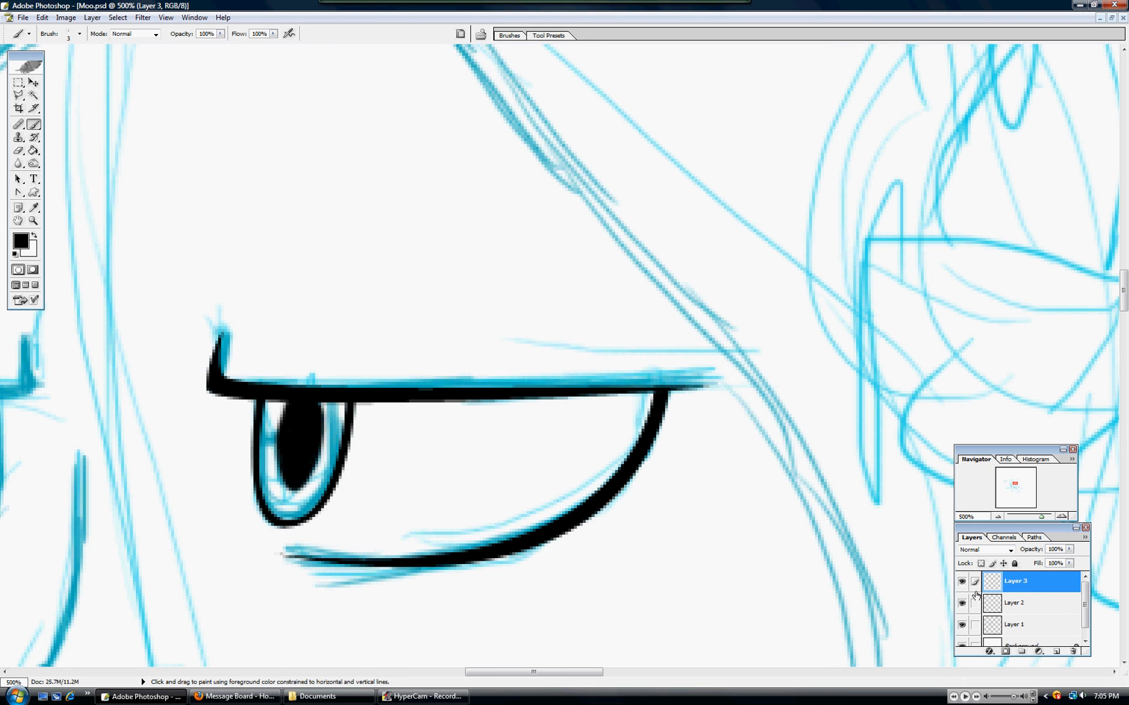
Add a new Layer 4 for colouring the iris below the line art.
click(18, 150)
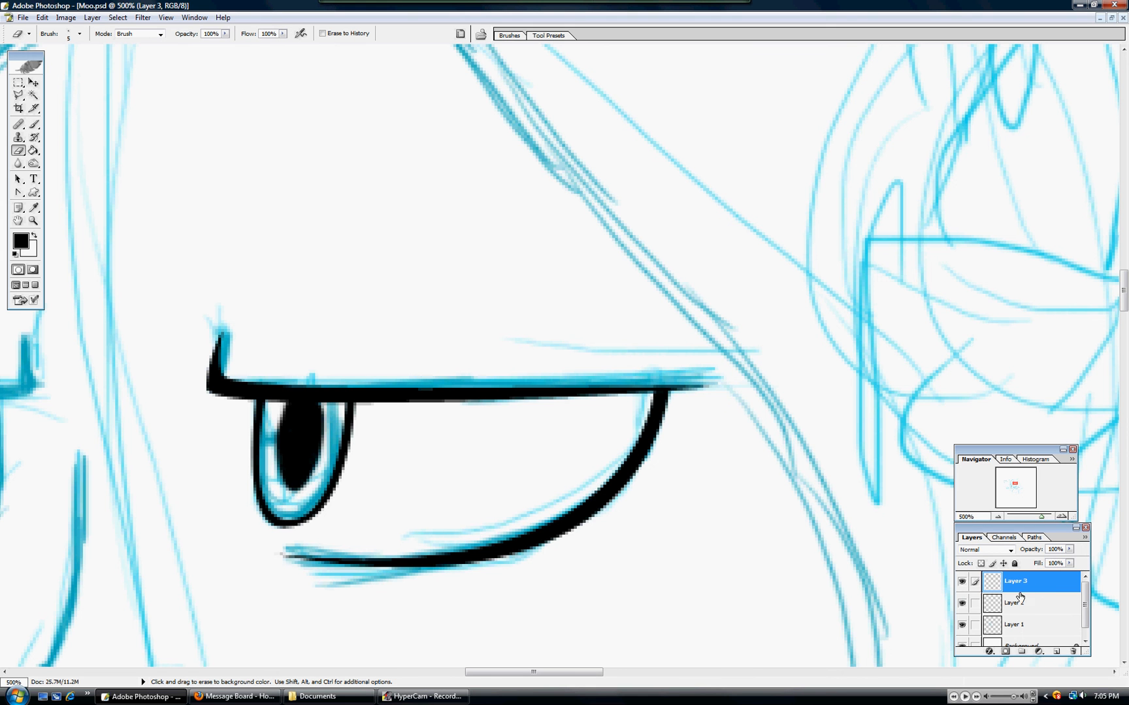
click(1072, 651)
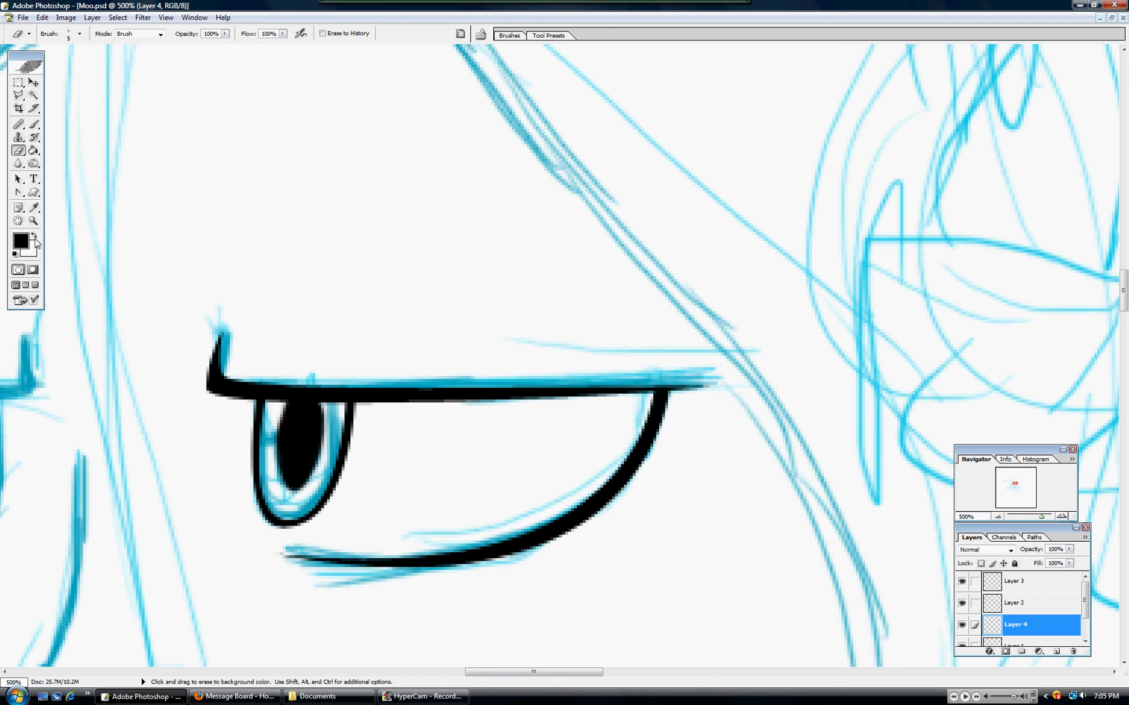
Pick a dark brown foreground colour and brush it over the right eye's iris around the pupil.
click(20, 242)
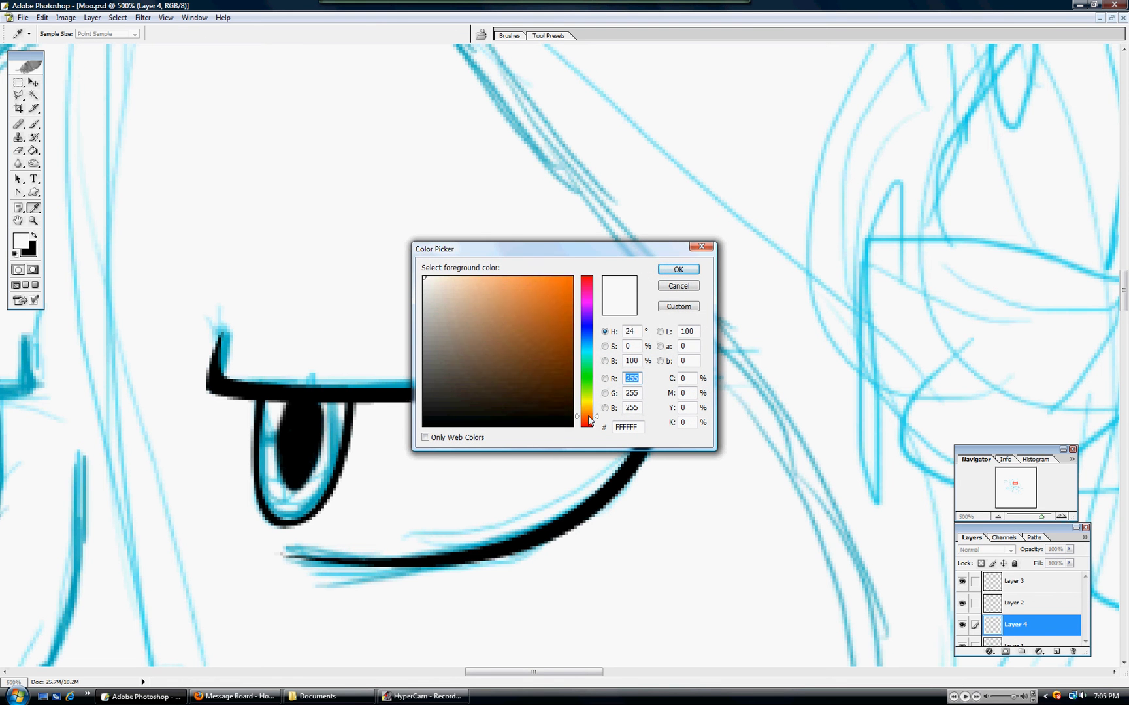
click(676, 269)
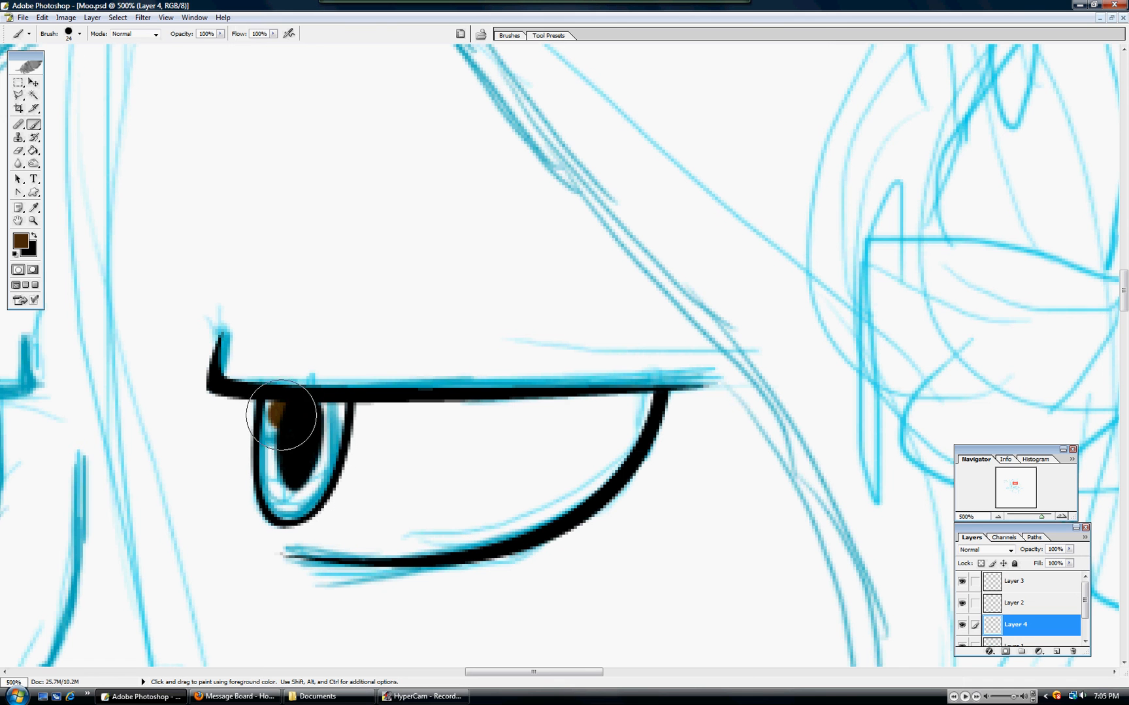
drag(281, 414, 281, 475)
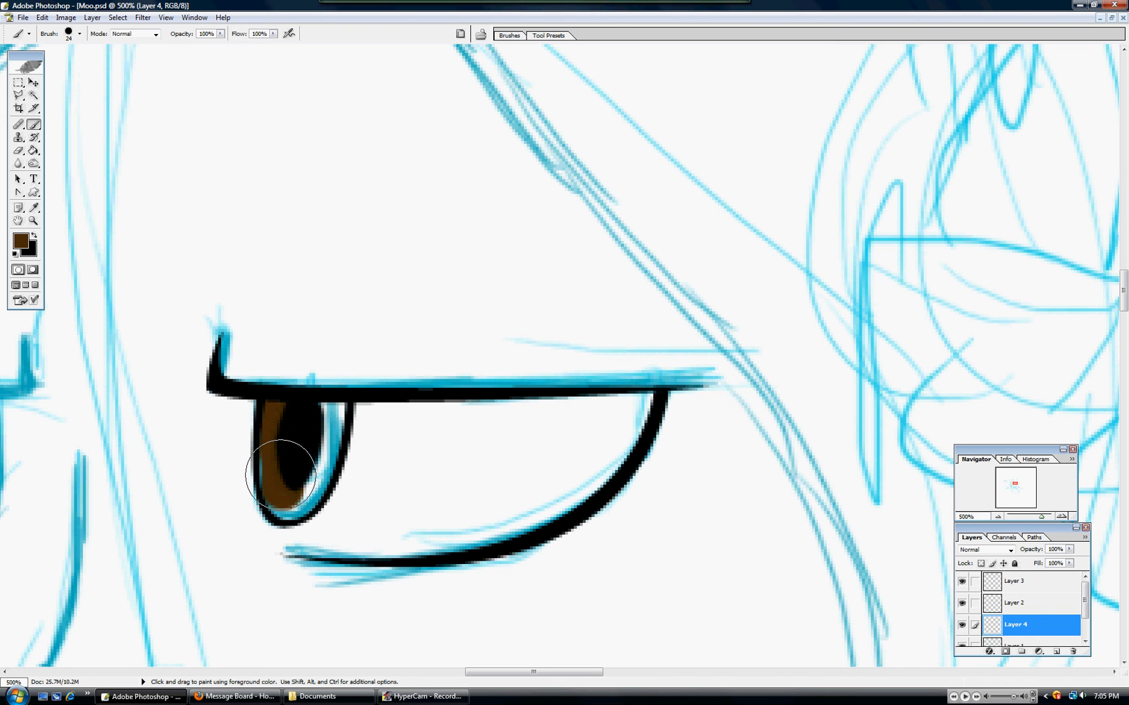
drag(280, 474, 310, 446)
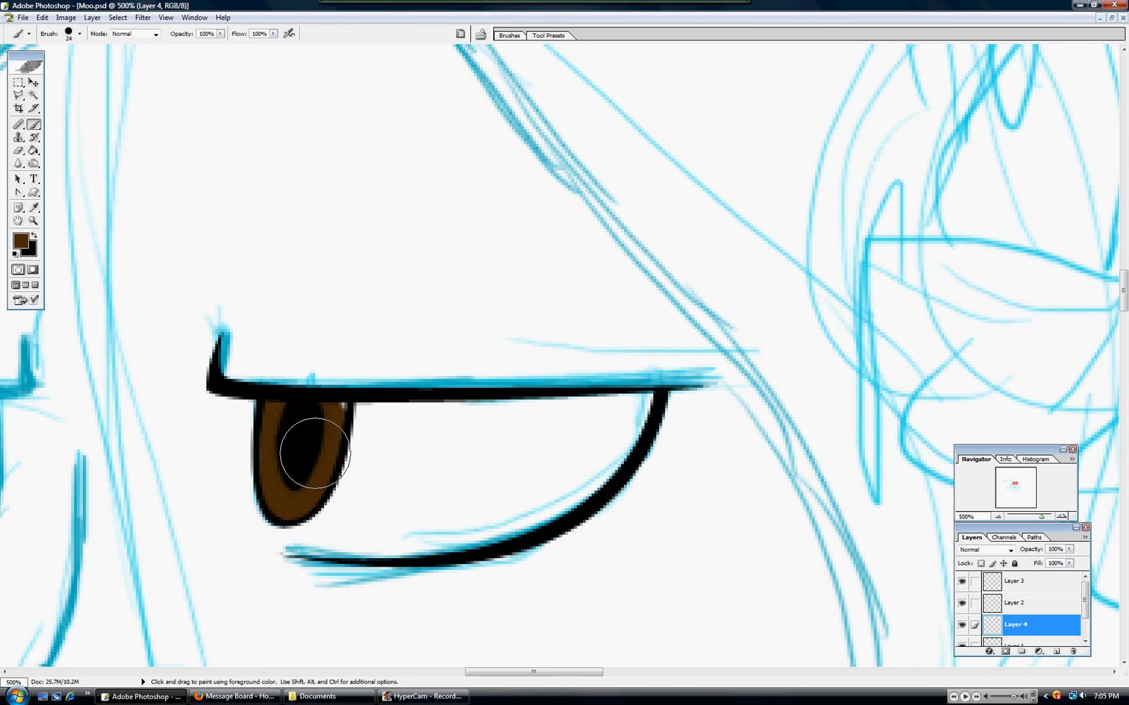
click(1015, 580)
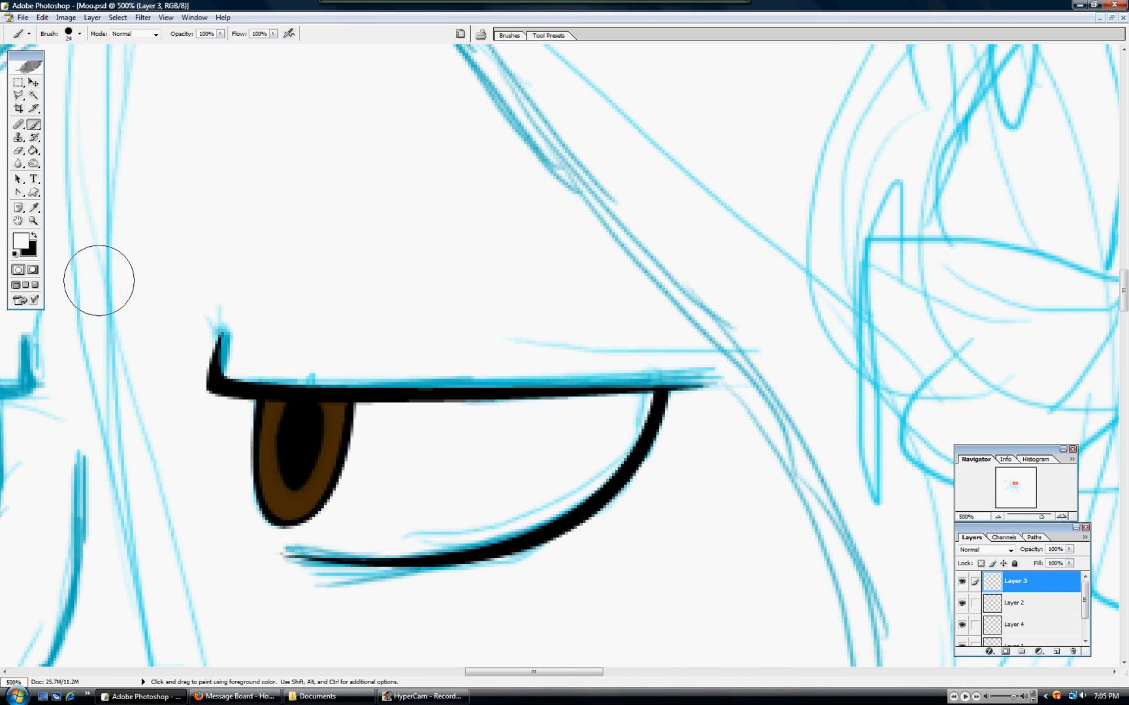
With white on a smaller brush, dab a highlight in the upper-left of the brown iris on Layer 3.
click(80, 34)
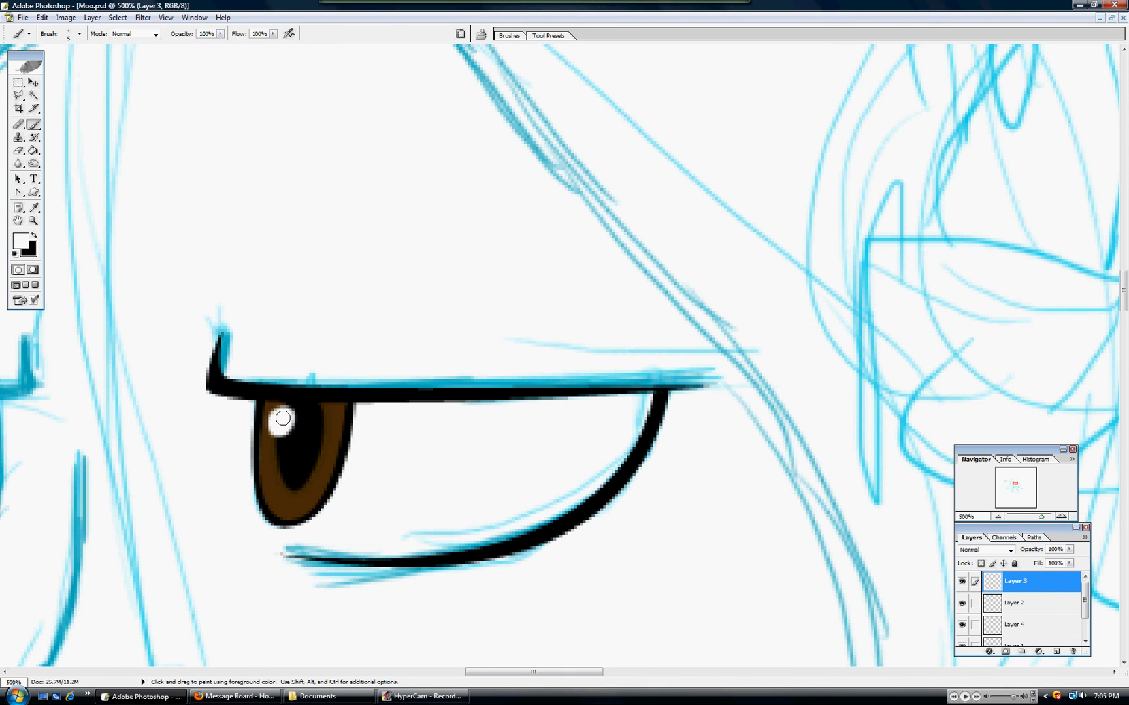
click(315, 480)
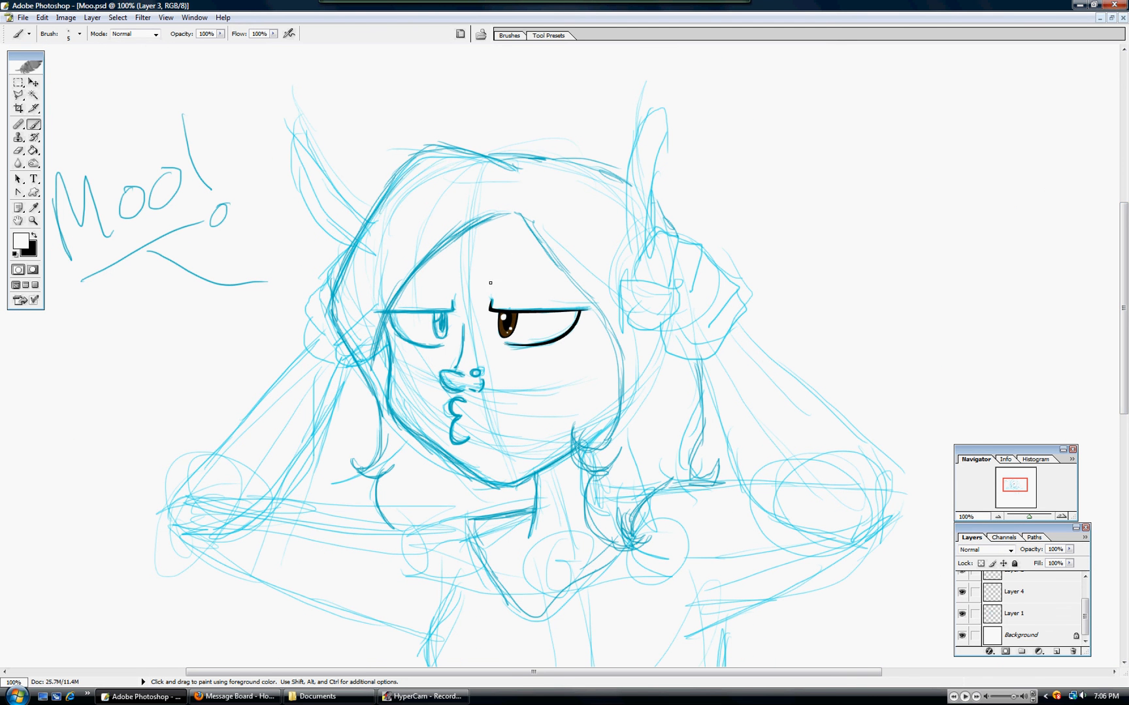
mouse_move(571, 352)
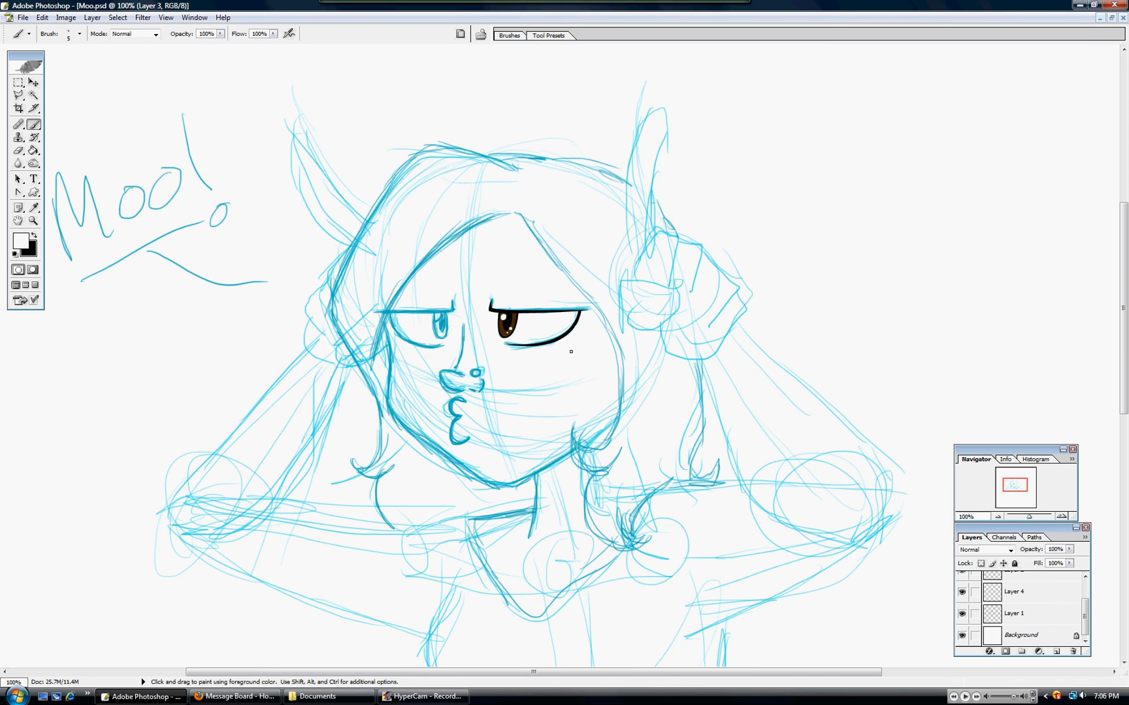